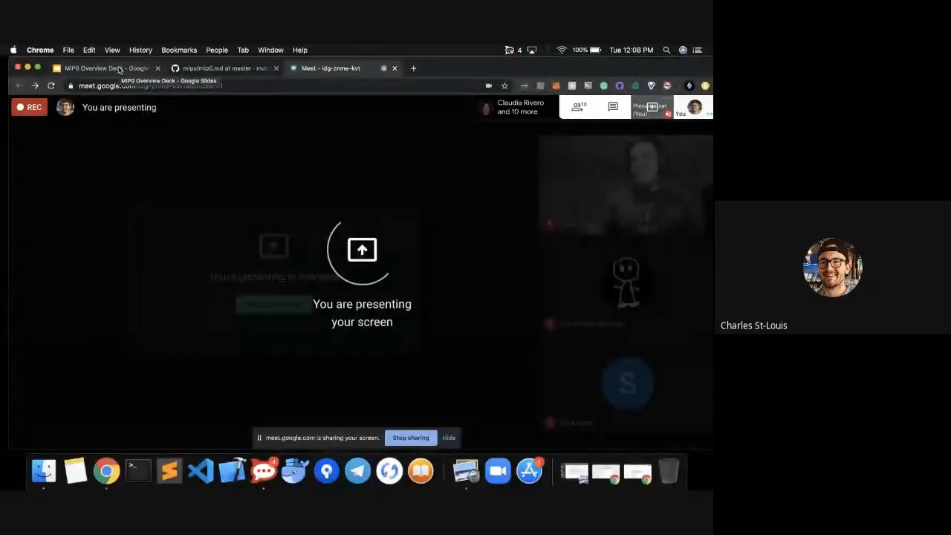
# Step: Present the MIP0 Overview Deck full screen starting from its title slide
pyautogui.click(104, 68)
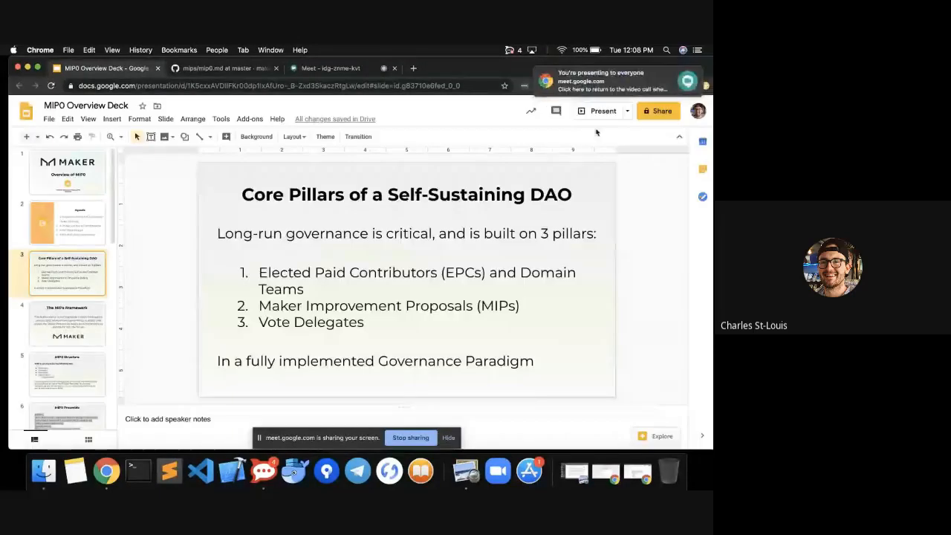
pyautogui.click(67, 173)
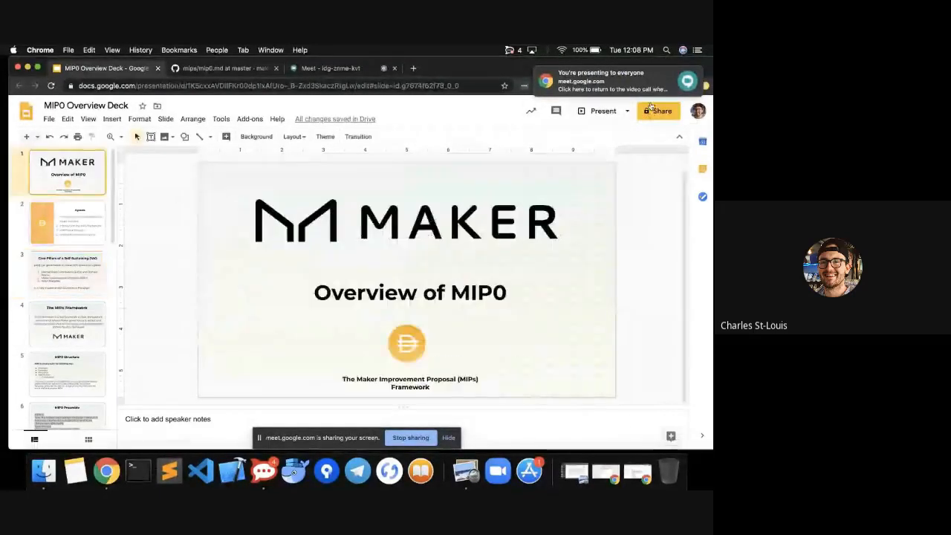
pyautogui.click(603, 110)
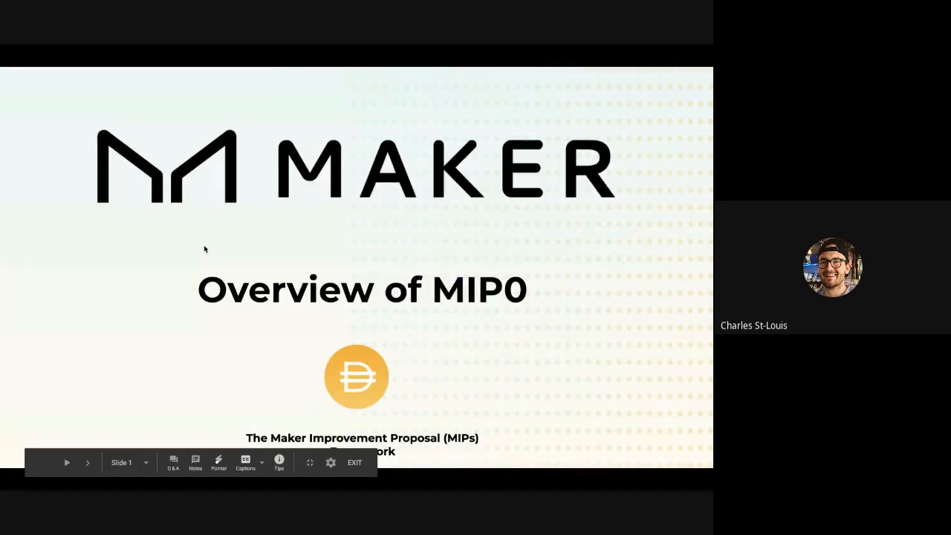
pyautogui.click(87, 462)
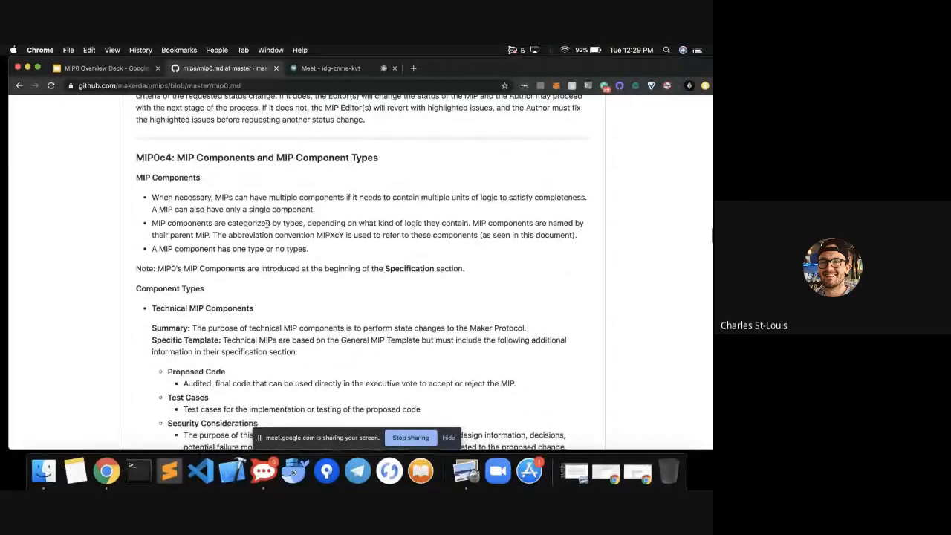
# Step: Scroll mip0.md down past MIP0c8 to the MIP Editor Selection Criteria list
pyautogui.scroll(-3)
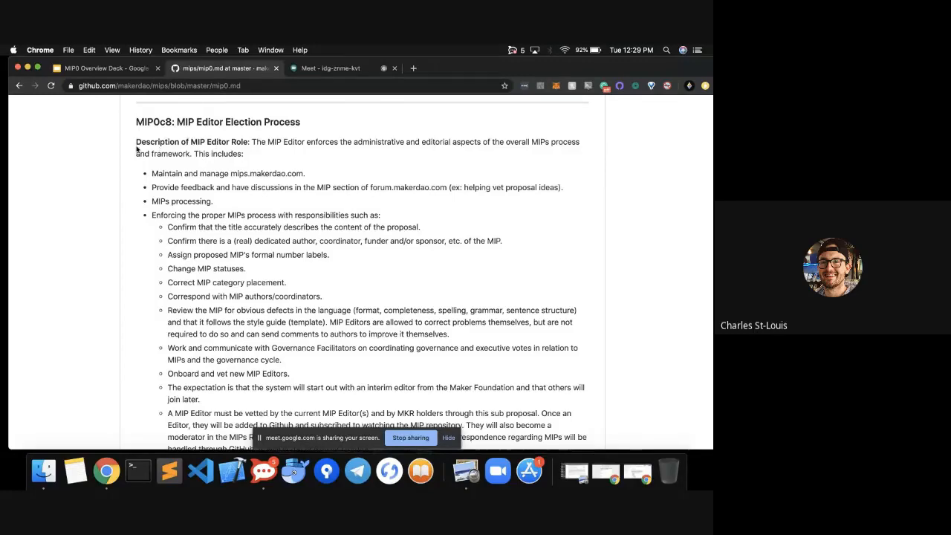
pyautogui.scroll(-3)
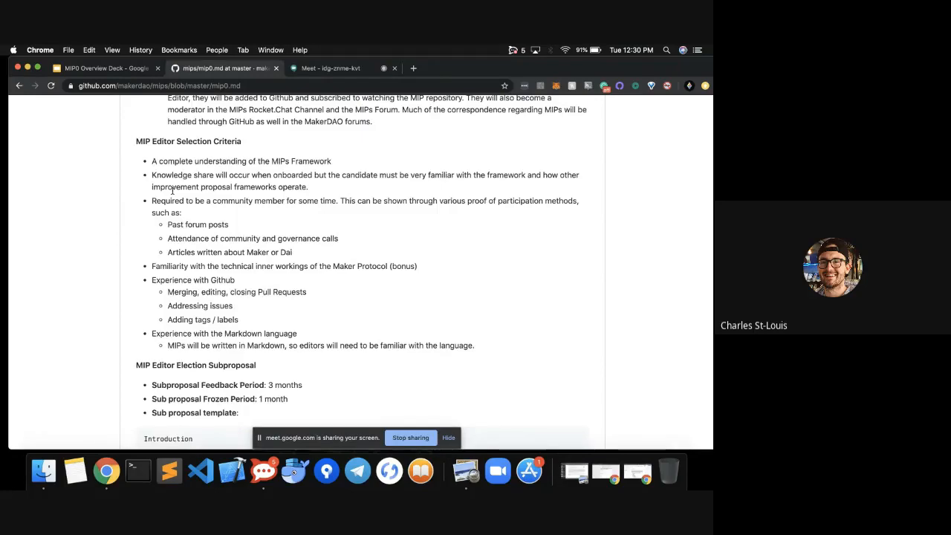
# Step: Scroll down to the MIP Editor Election Subproposal and its full template code block
pyautogui.scroll(-3)
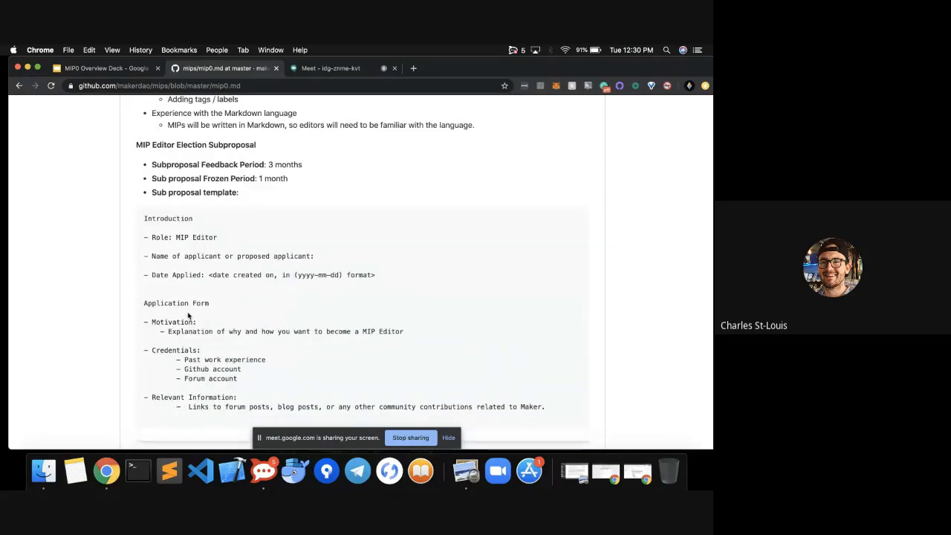
pyautogui.scroll(-3)
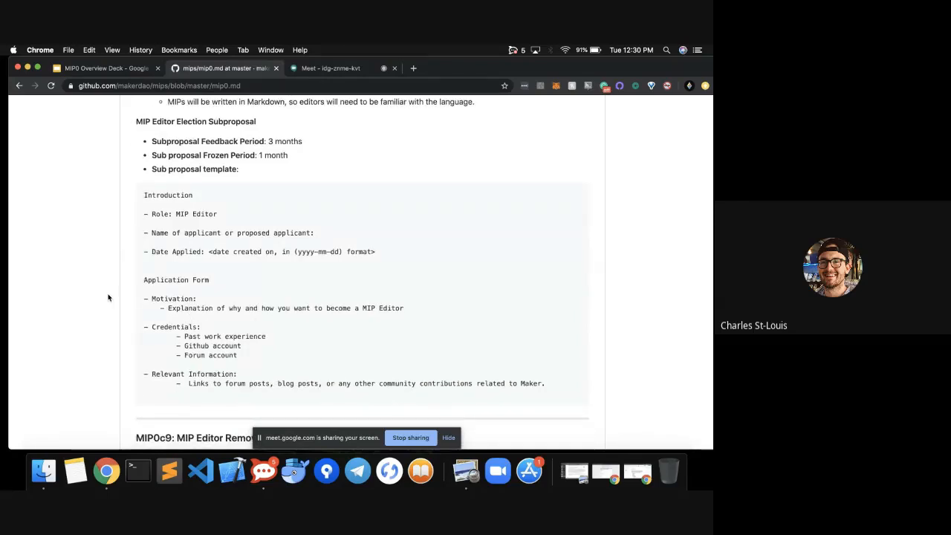
pyautogui.scroll(-3)
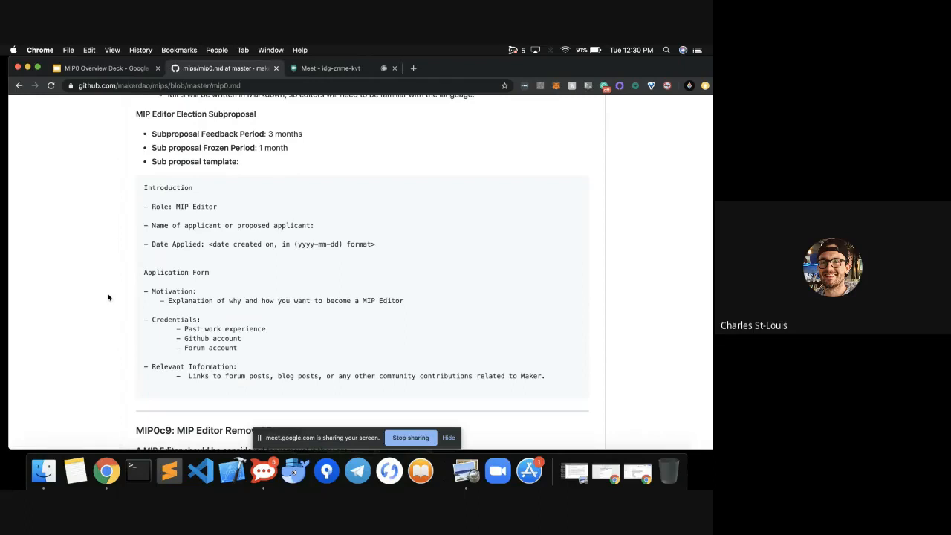
pyautogui.moveTo(309, 195)
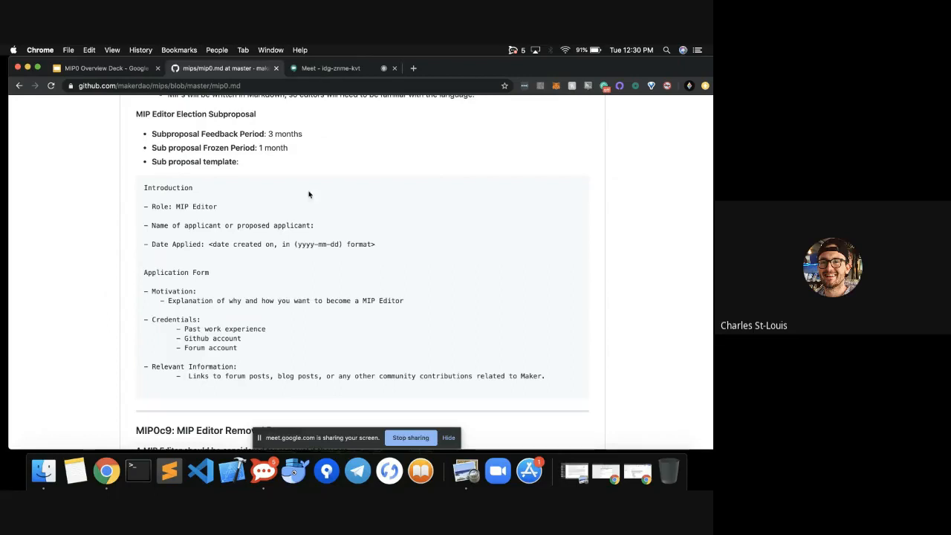
pyautogui.moveTo(278, 235)
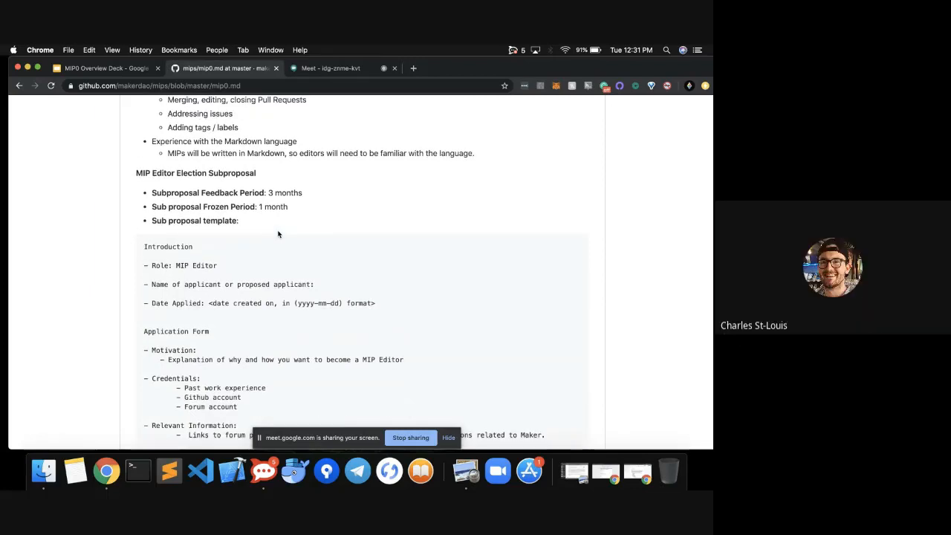
# Step: Scroll back around the MIP Editor selection criteria to the election subproposal periods
pyautogui.scroll(-3)
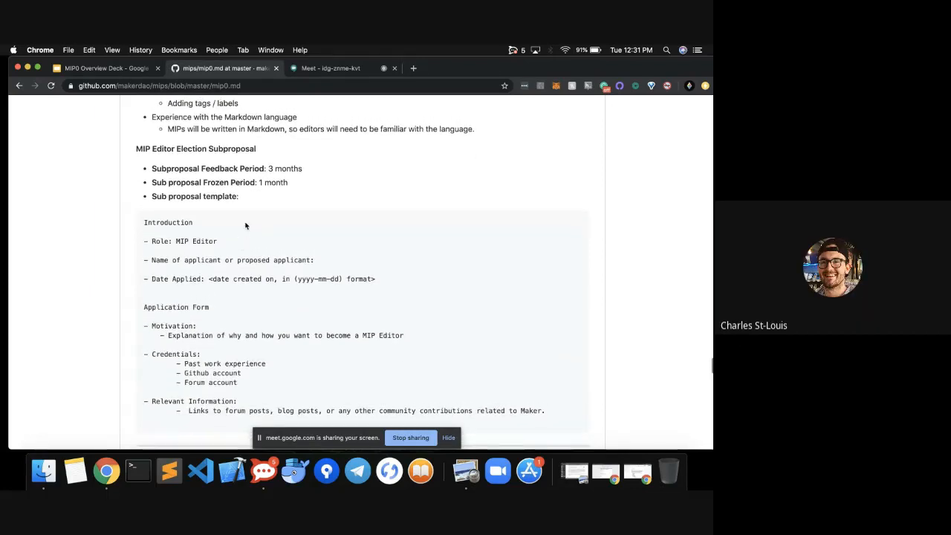
pyautogui.scroll(3)
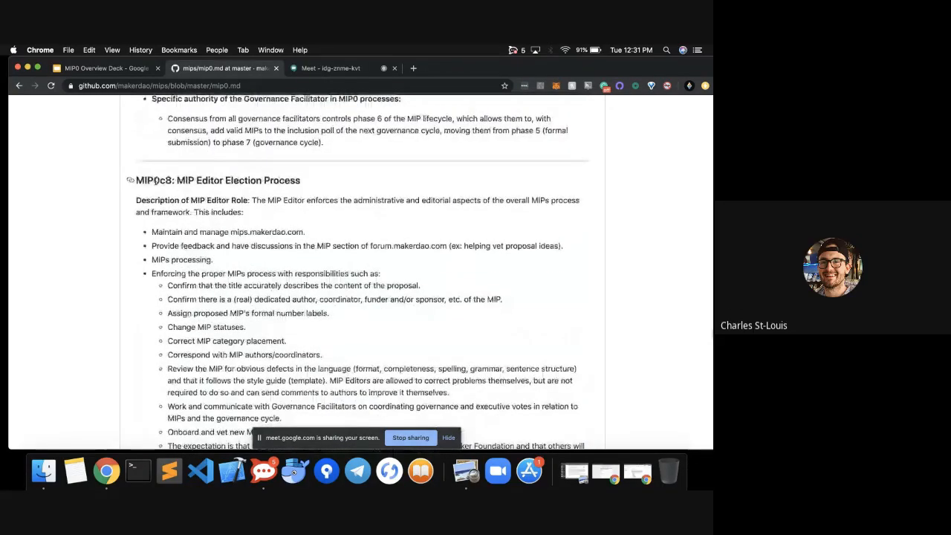
pyautogui.doubleClick(155, 180)
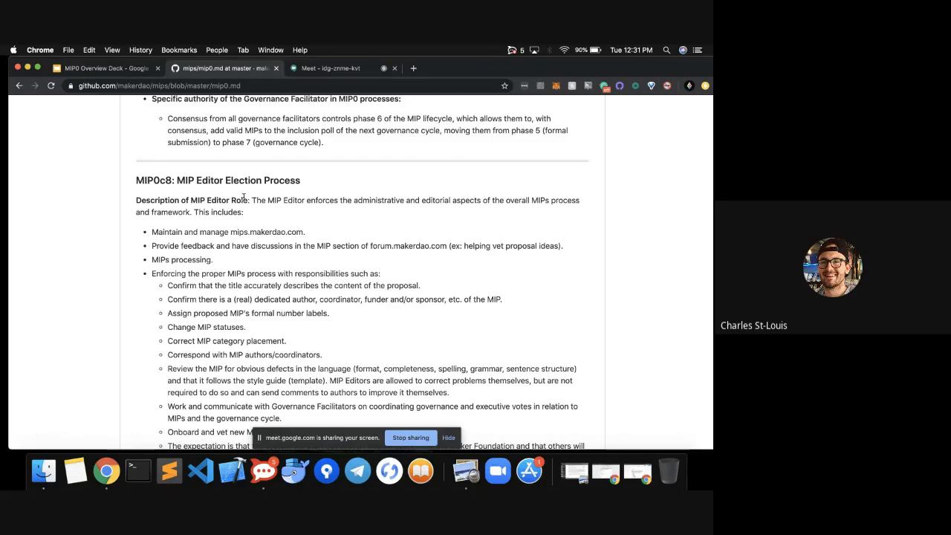
pyautogui.scroll(-3)
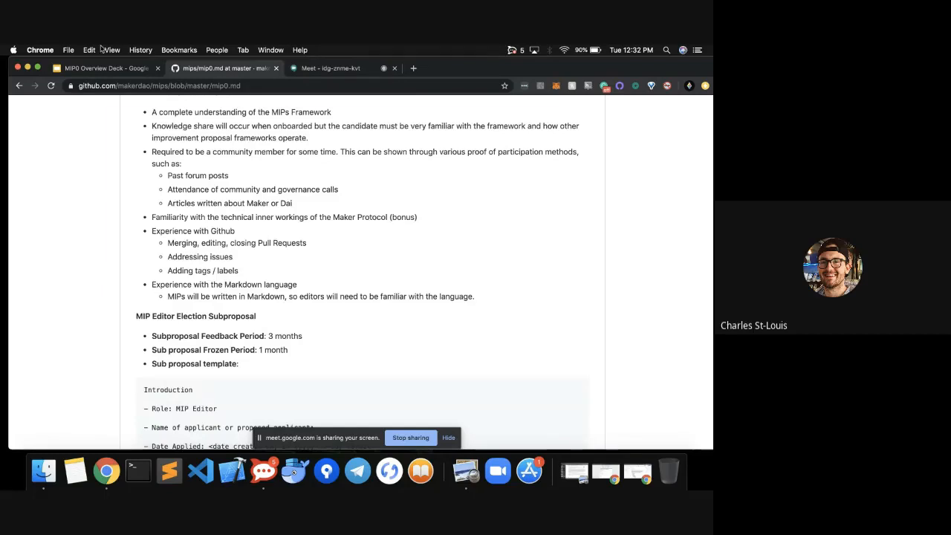
# Step: Return to the MIP0 Overview Deck and show its closing Thank you / Questions slide
pyautogui.click(104, 69)
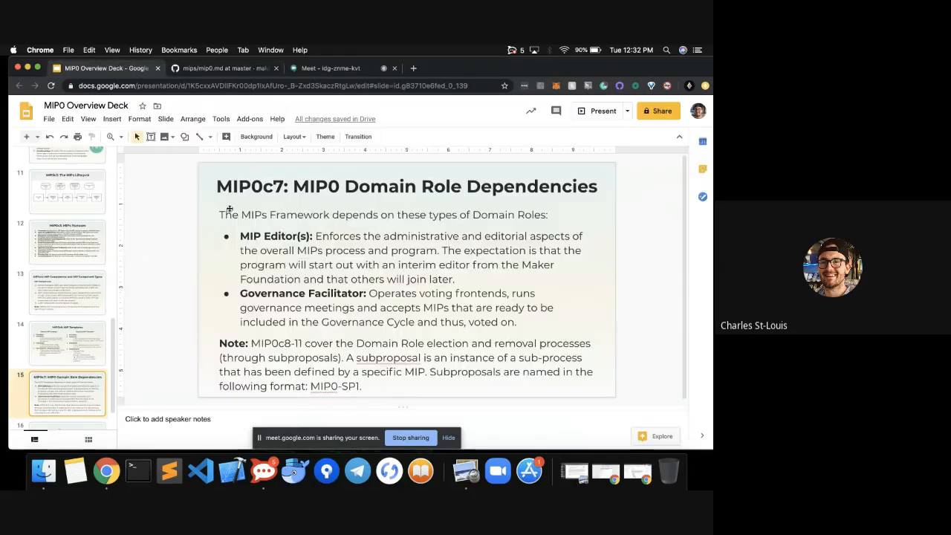
pyautogui.click(67, 401)
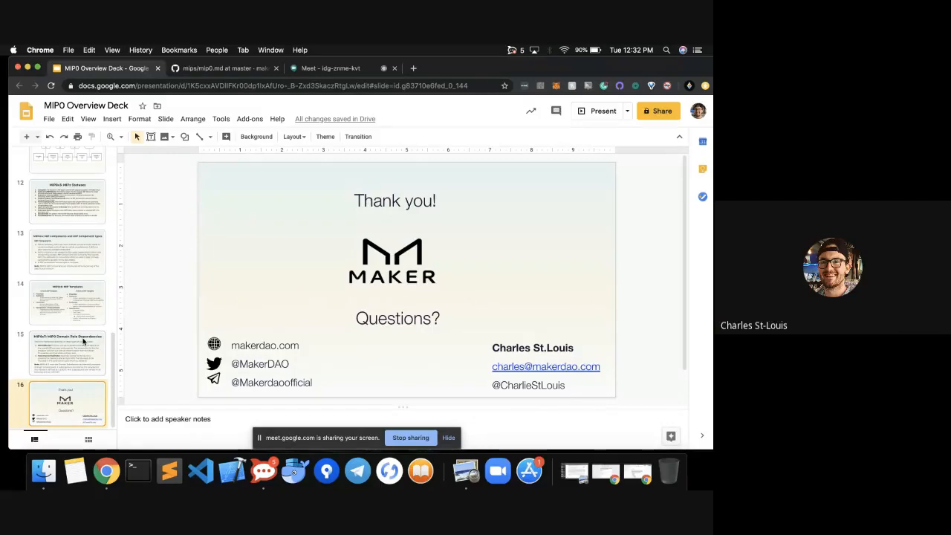
# Step: Return to GitHub and reach the makerdao/mips repository home listing its files
pyautogui.click(223, 68)
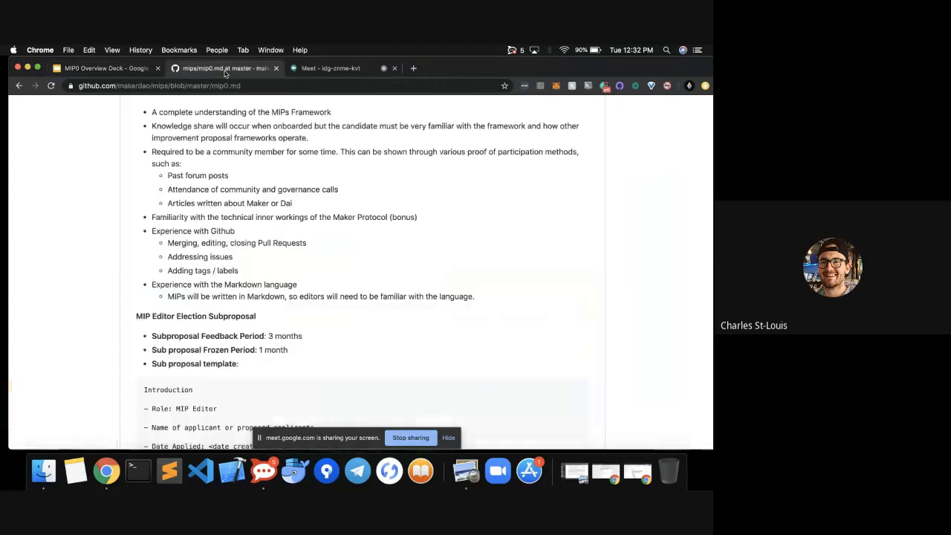
pyautogui.scroll(3)
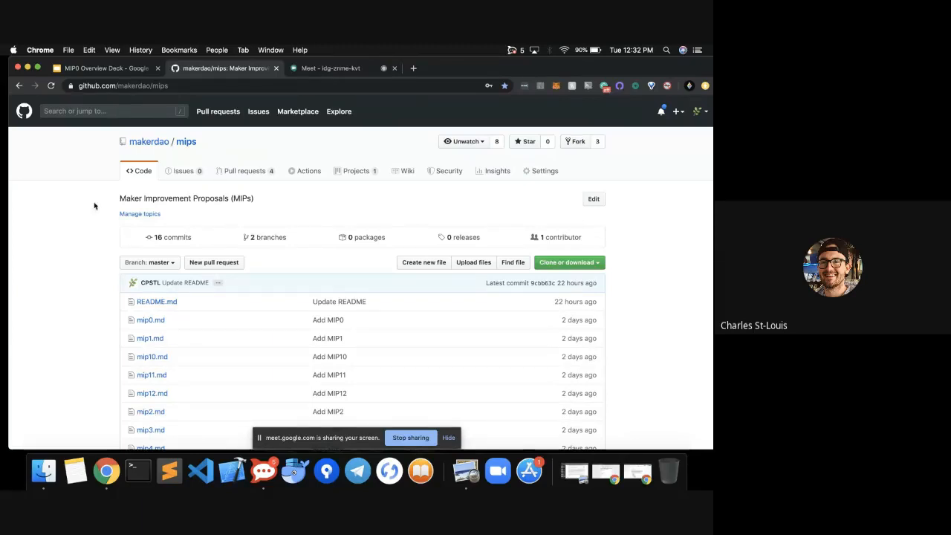
pyautogui.moveTo(127, 202)
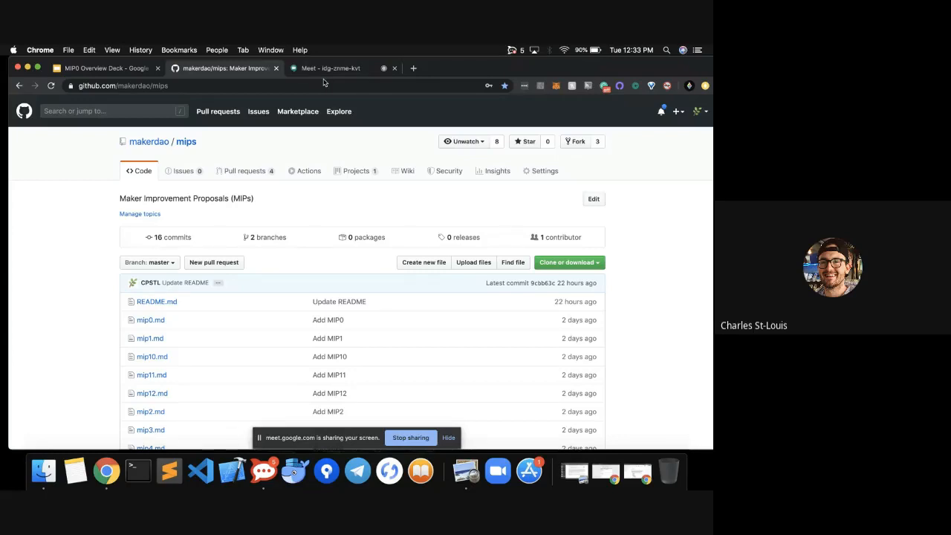
# Step: Switch back to the MIP0 Overview Deck presentation on its closing slide
pyautogui.click(104, 68)
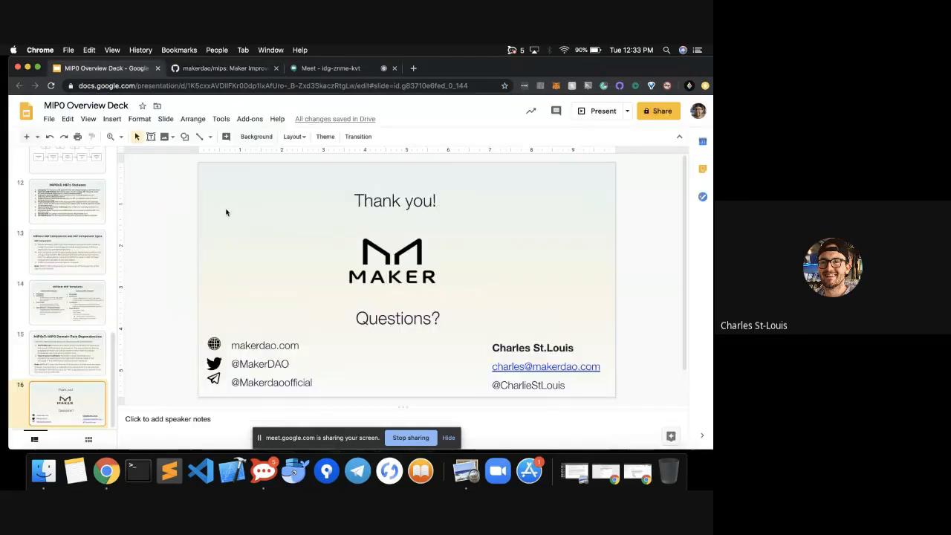
pyautogui.moveTo(152, 276)
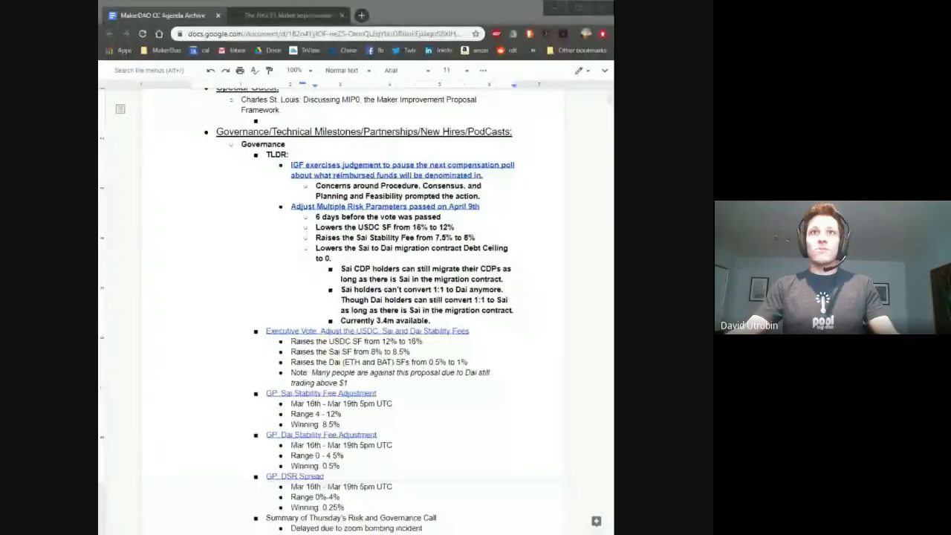
# Step: Add the note 'Concerns around Procedure, Consensus, and Planning and Feasibility prompted the action' under the IGF poll item
pyautogui.click(327, 32)
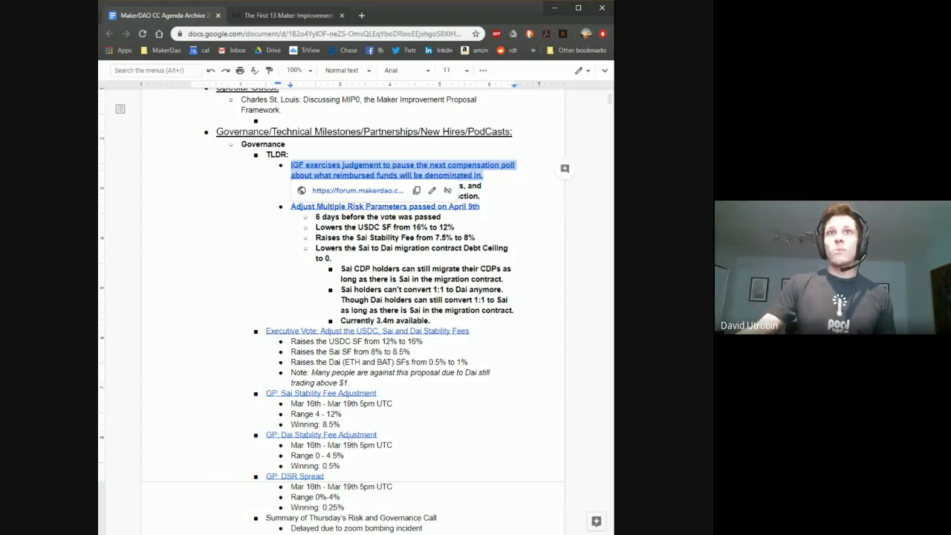
pyautogui.write('Concerns around Procedure, Consensus, and Planning and Feasibility prompted the action.')
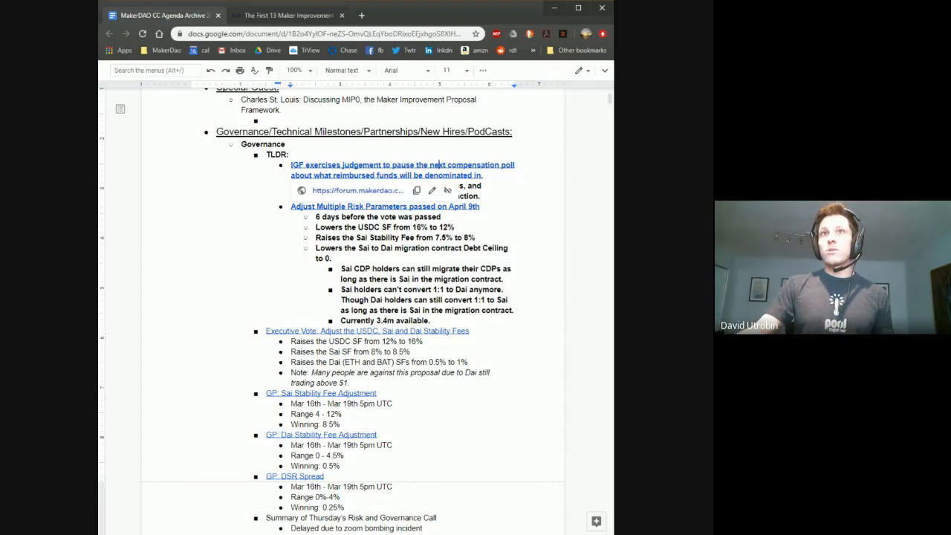
pyautogui.moveTo(356, 190)
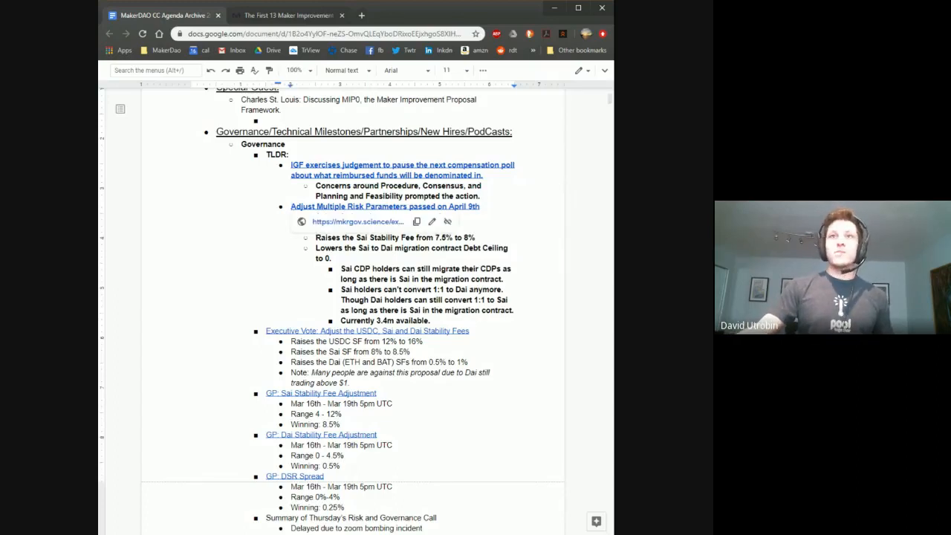
pyautogui.write('6 days before the vote was passed')
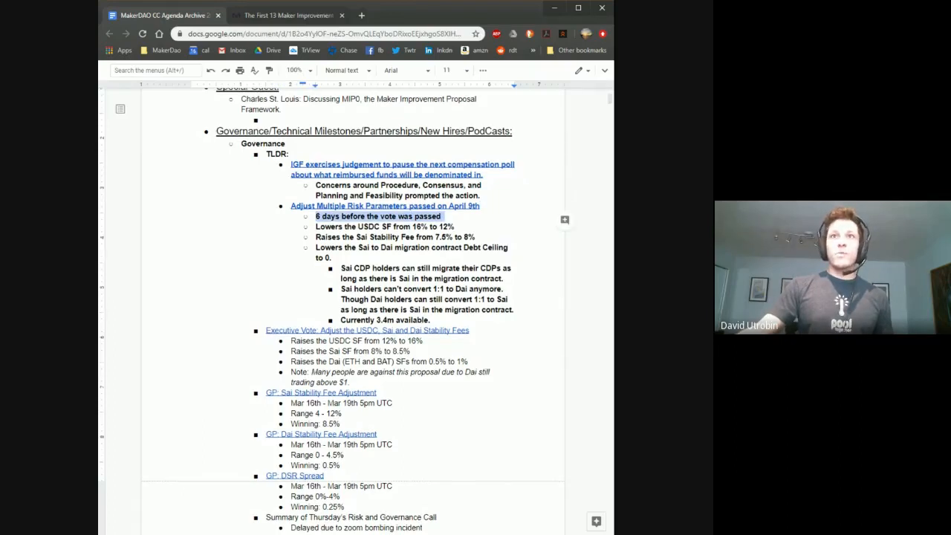
pyautogui.scroll(-3)
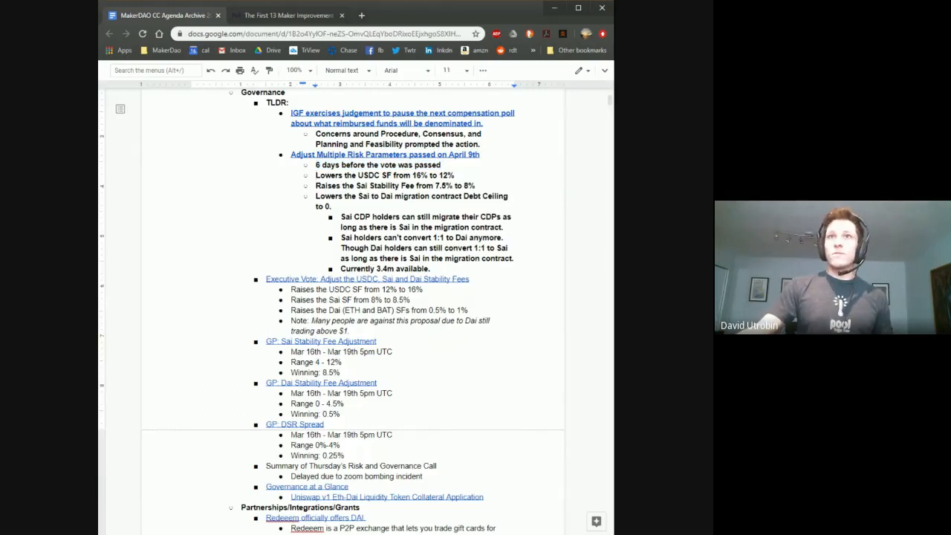
pyautogui.moveTo(411, 176); pyautogui.dragTo(457, 176)
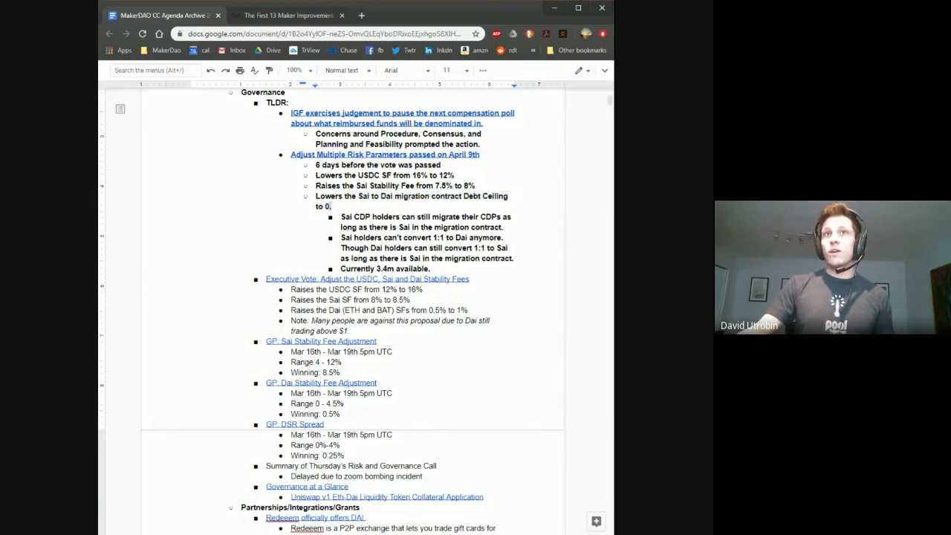
pyautogui.moveTo(315, 196); pyautogui.dragTo(333, 205)
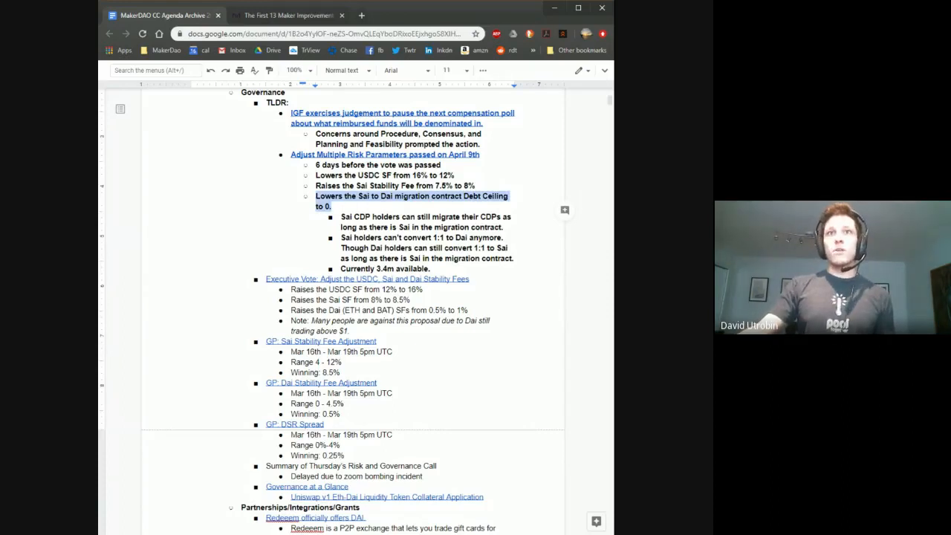
pyautogui.scroll(-3)
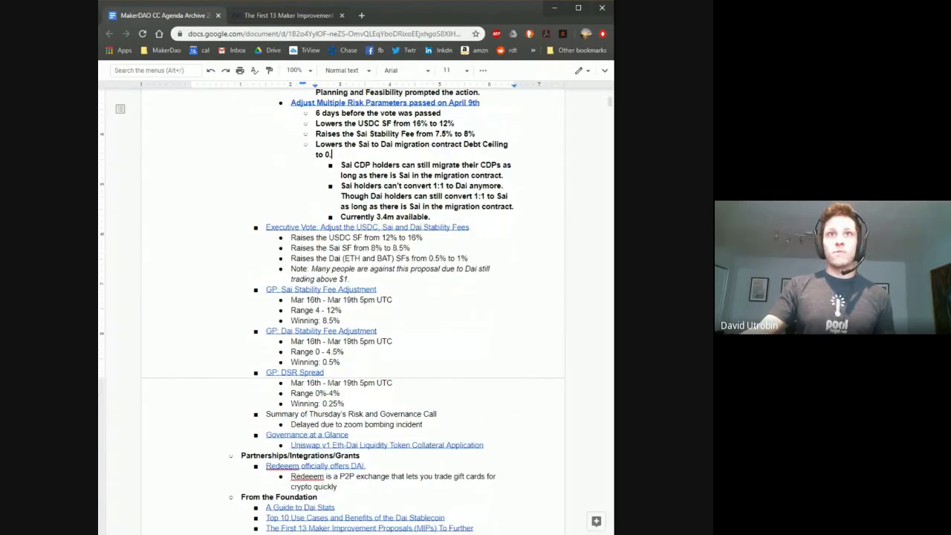
pyautogui.scroll(-3)
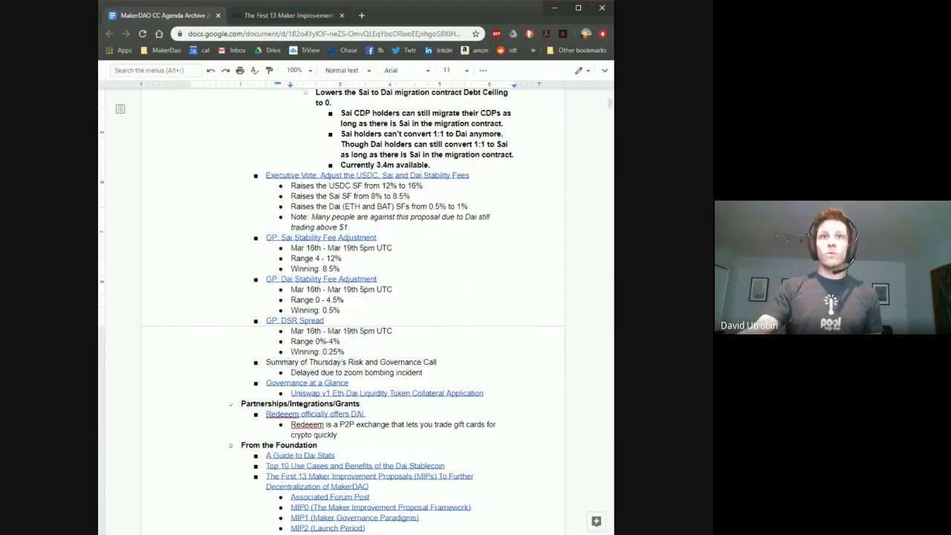
pyautogui.scroll(-3)
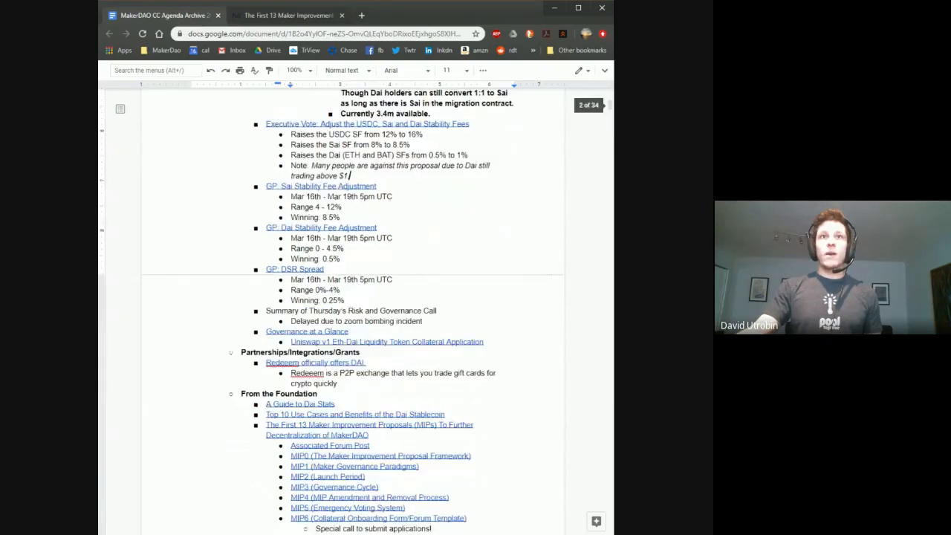
pyautogui.doubleClick(321, 184)
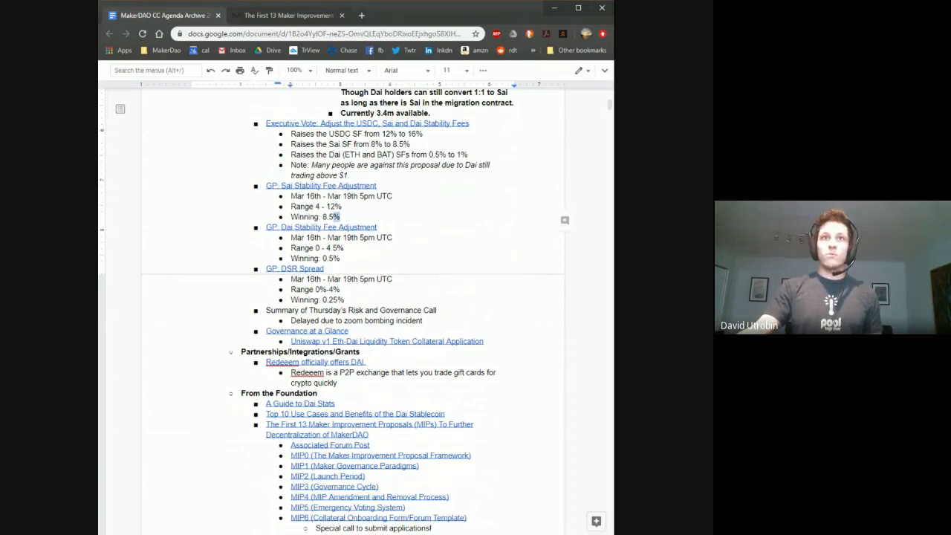
pyautogui.doubleClick(330, 217)
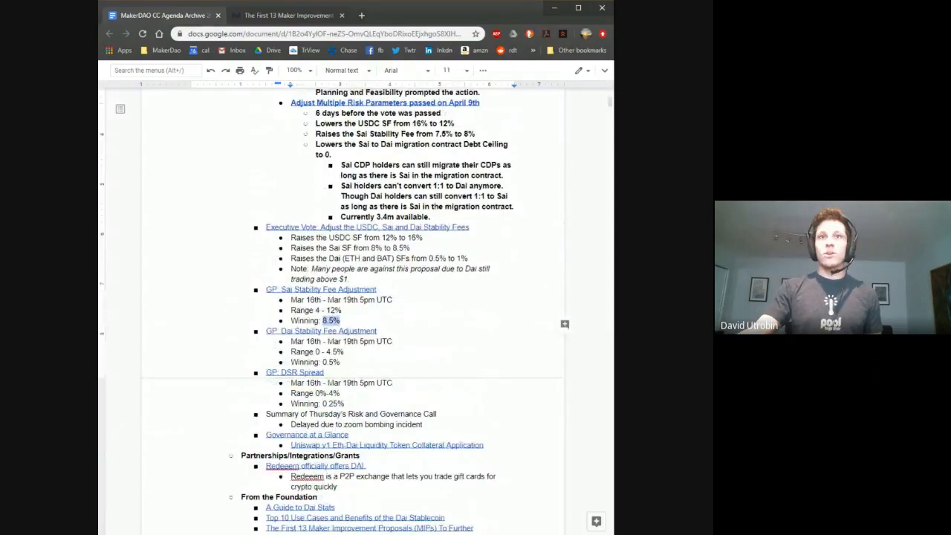
pyautogui.scroll(-3)
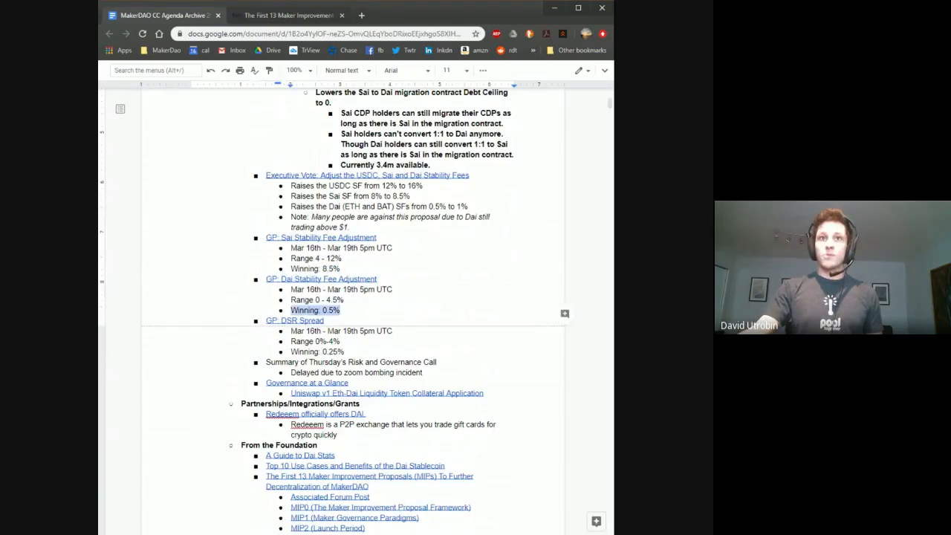
pyautogui.scroll(-3)
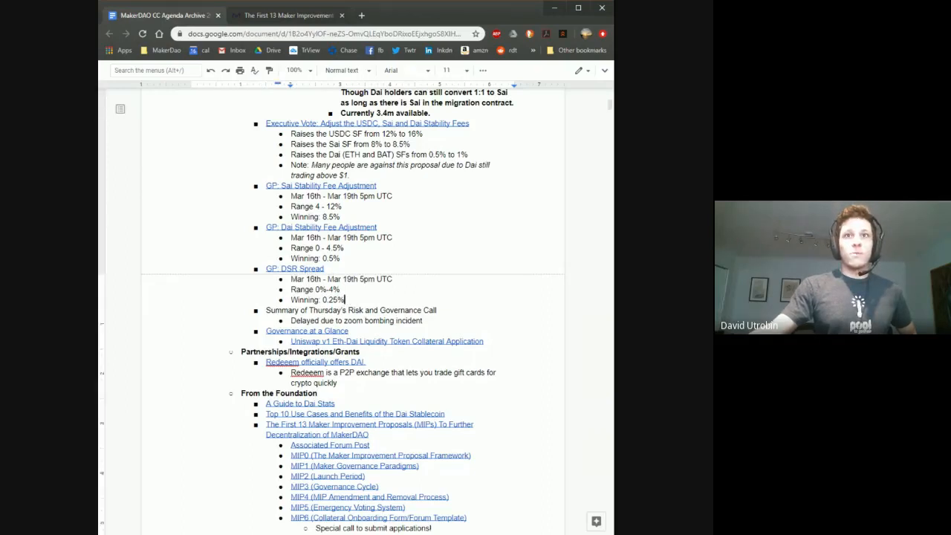
pyautogui.press('enter')
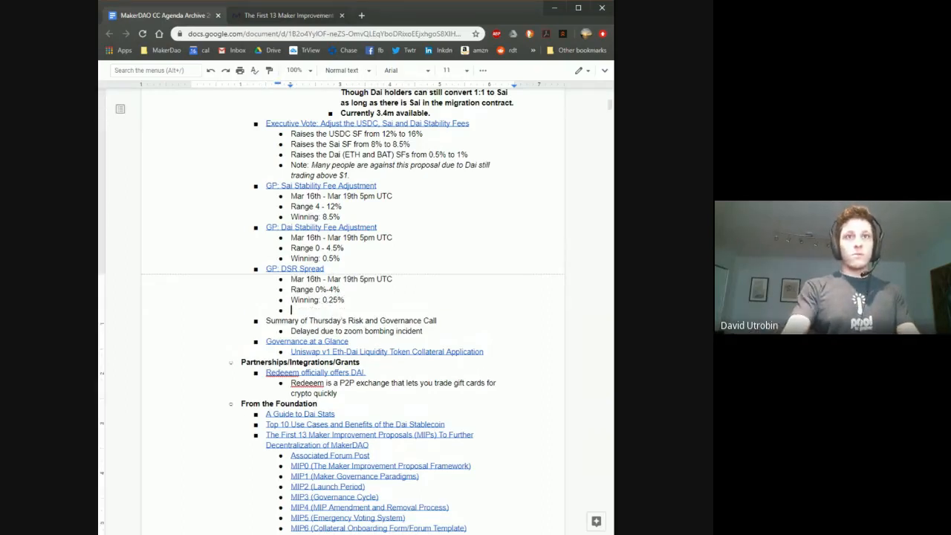
pyautogui.write('USDC')
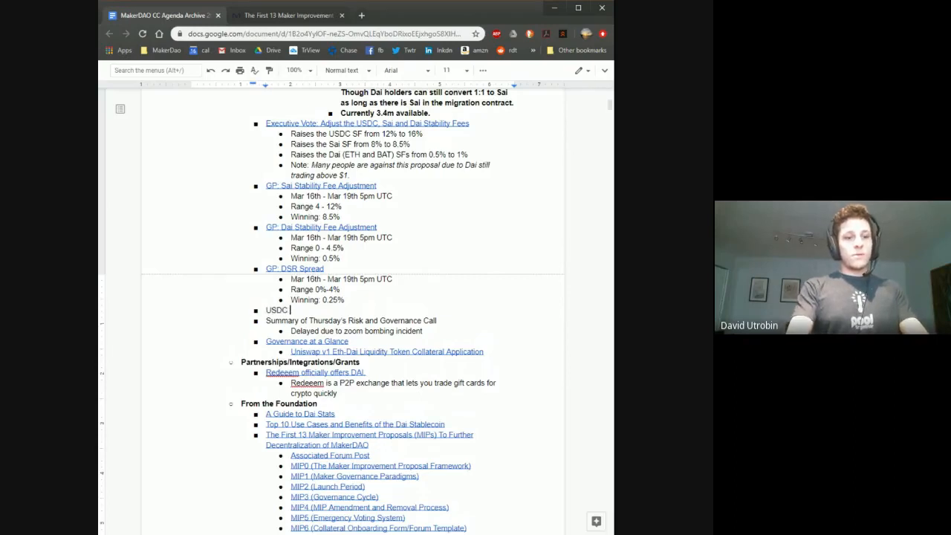
pyautogui.write('SF Poll')
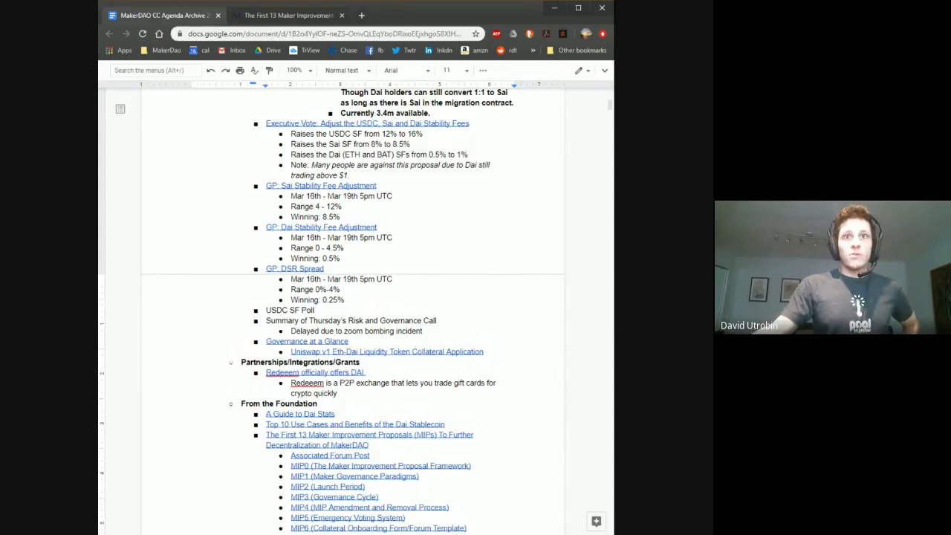
pyautogui.doubleClick(290, 311)
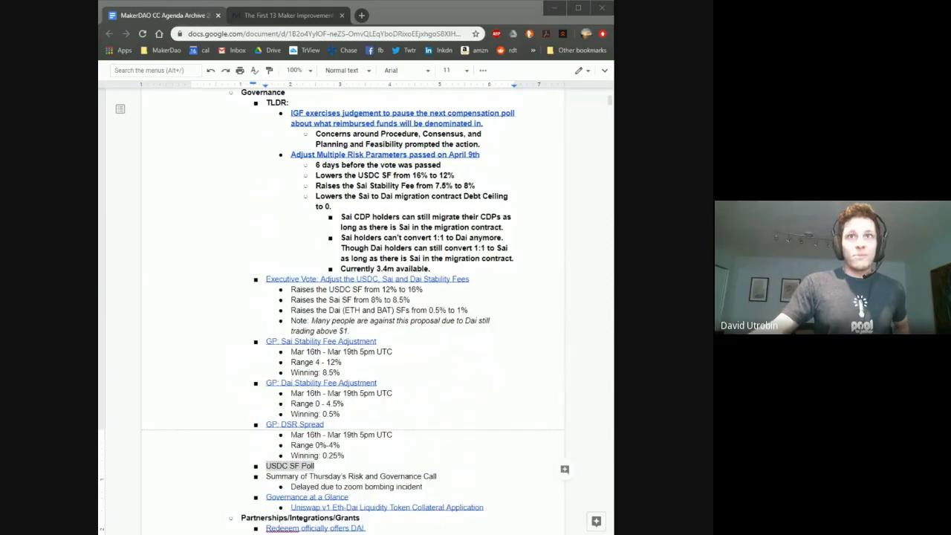
pyautogui.scroll(-3)
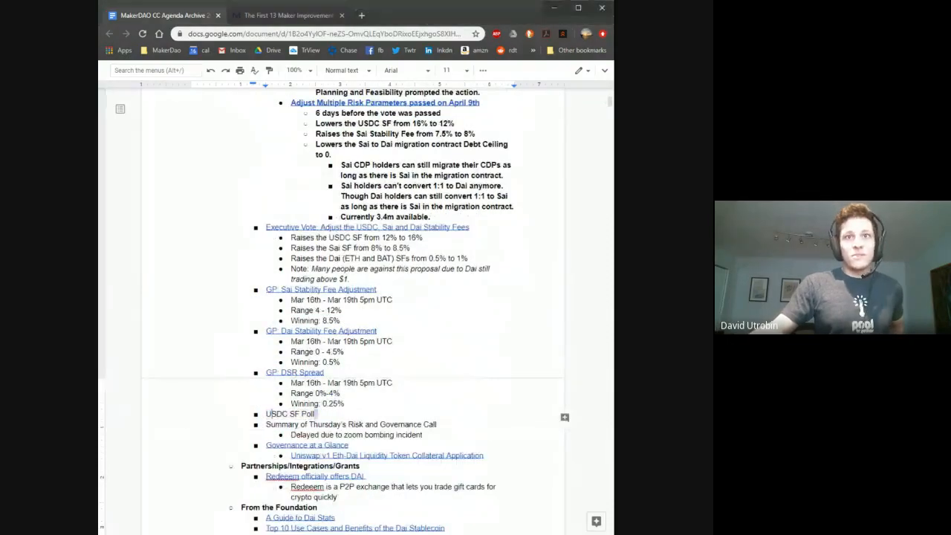
pyautogui.scroll(-3)
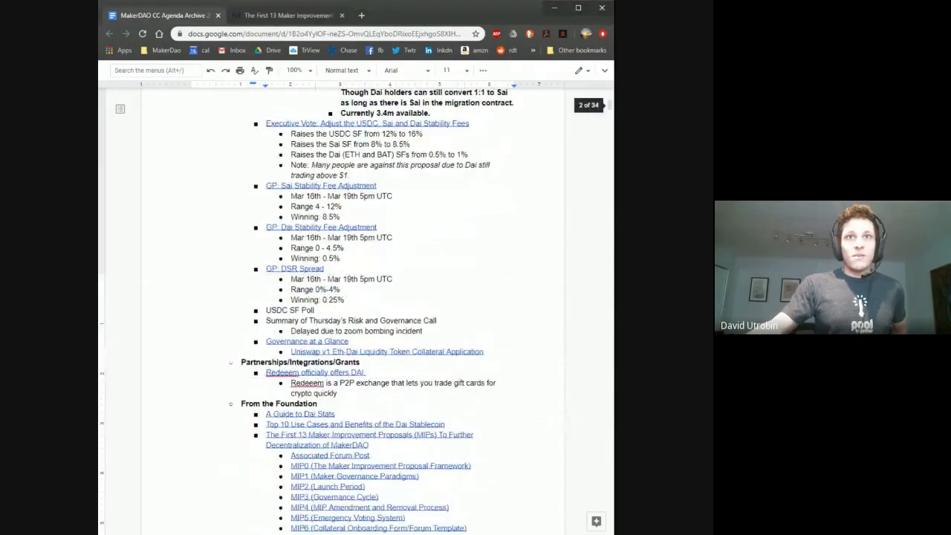
pyautogui.click(324, 267)
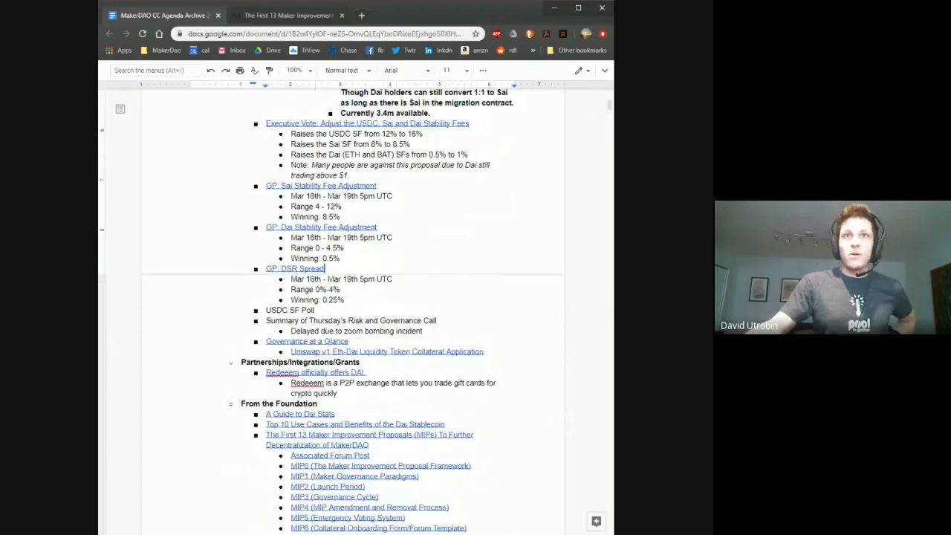
pyautogui.doubleClick(321, 226)
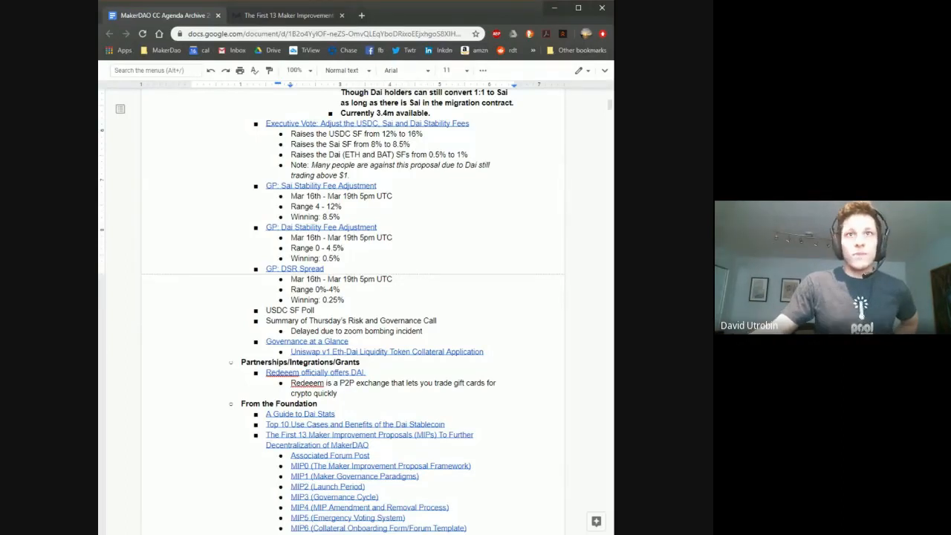
pyautogui.scroll(-3)
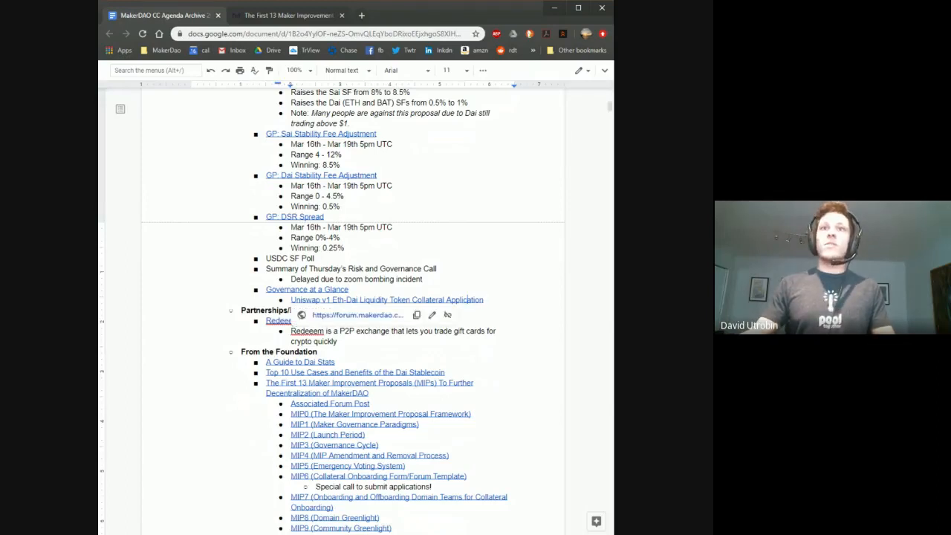
pyautogui.scroll(-3)
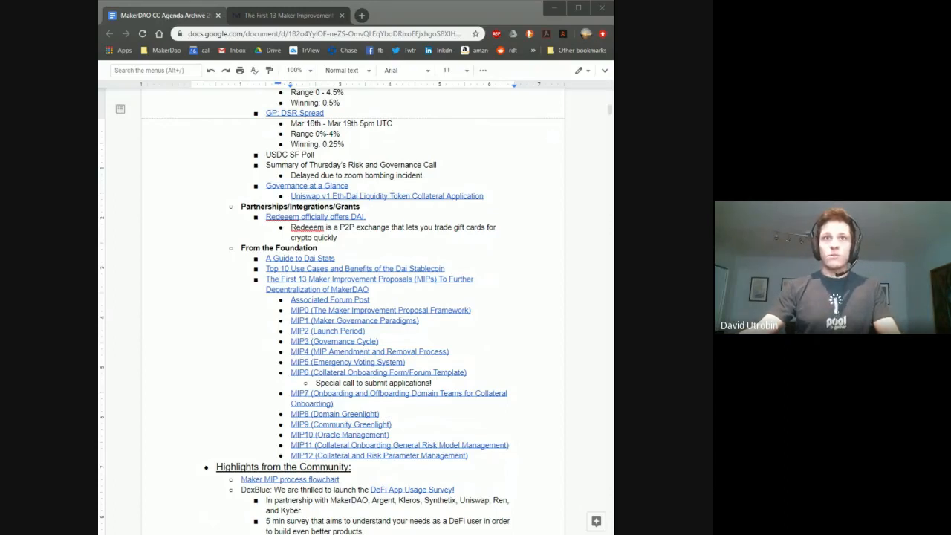
pyautogui.moveTo(377, 371)
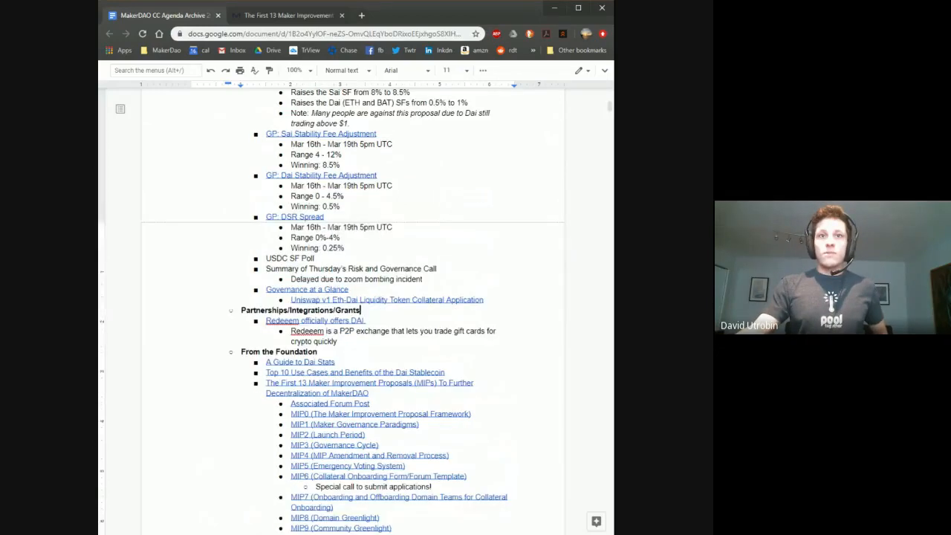
pyautogui.scroll(-3)
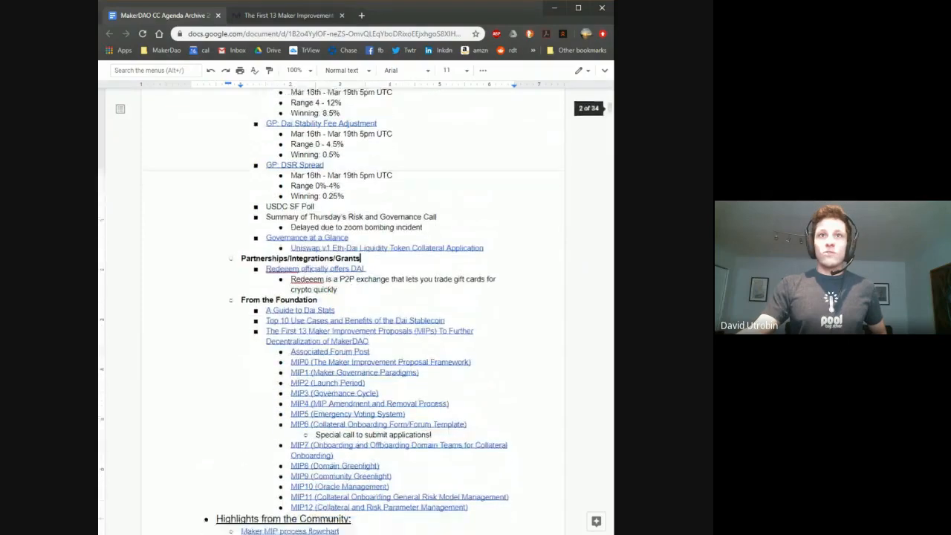
pyautogui.scroll(-3)
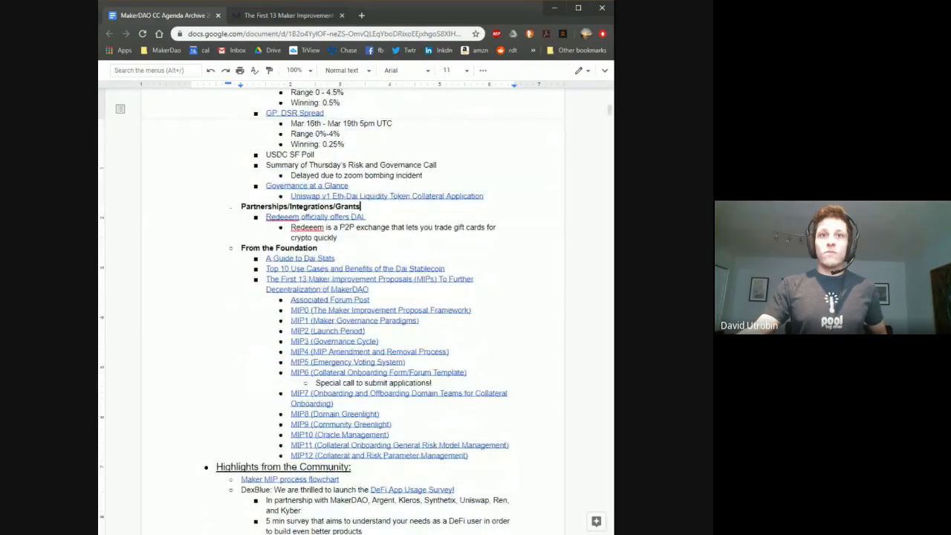
pyautogui.scroll(-3)
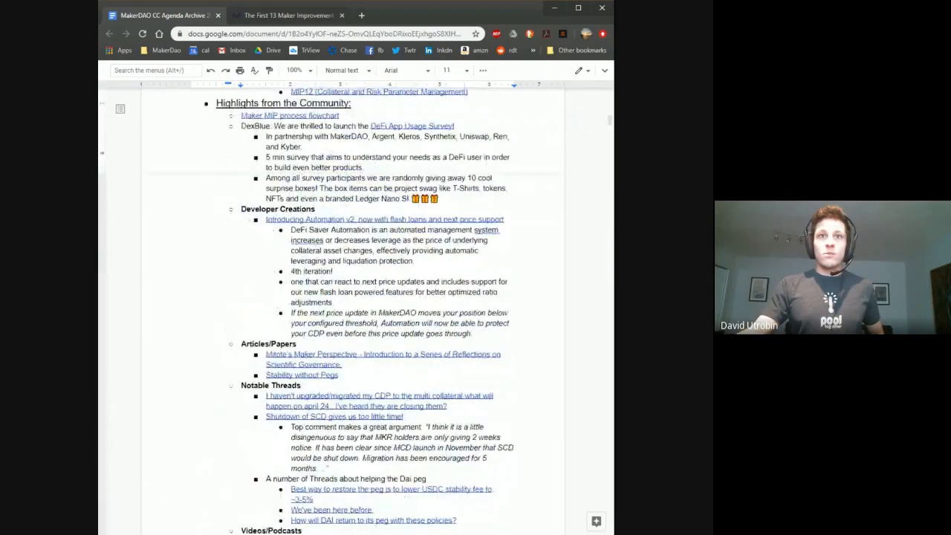
pyautogui.scroll(-3)
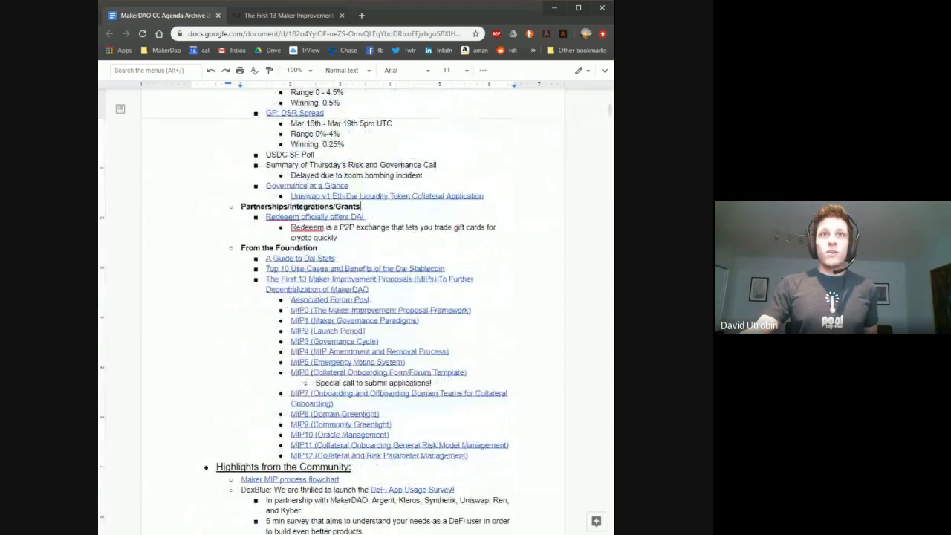
pyautogui.scroll(-3)
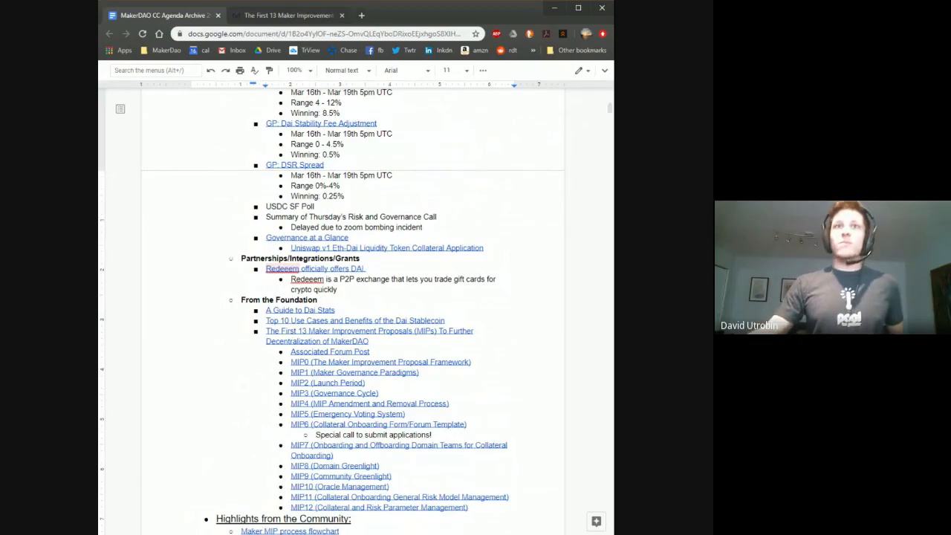
pyautogui.scroll(-3)
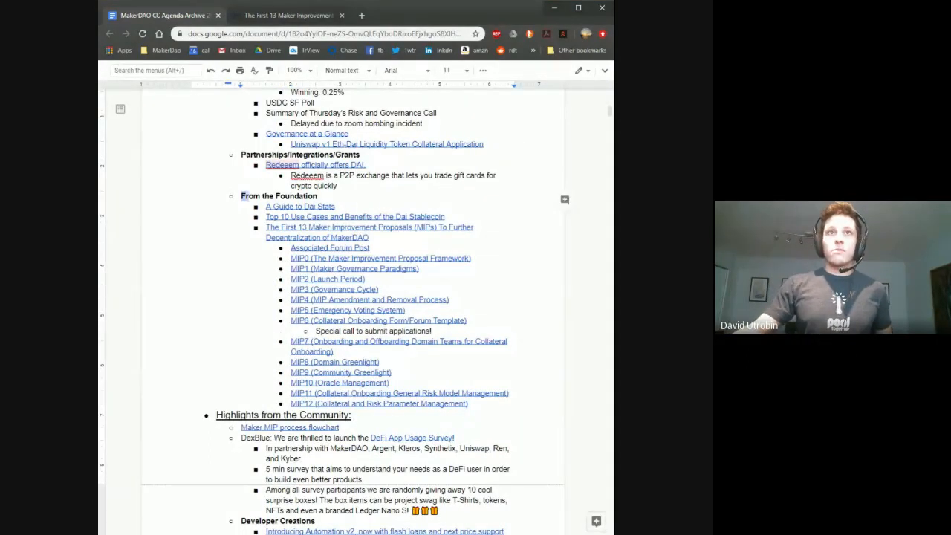
pyautogui.moveTo(300, 205)
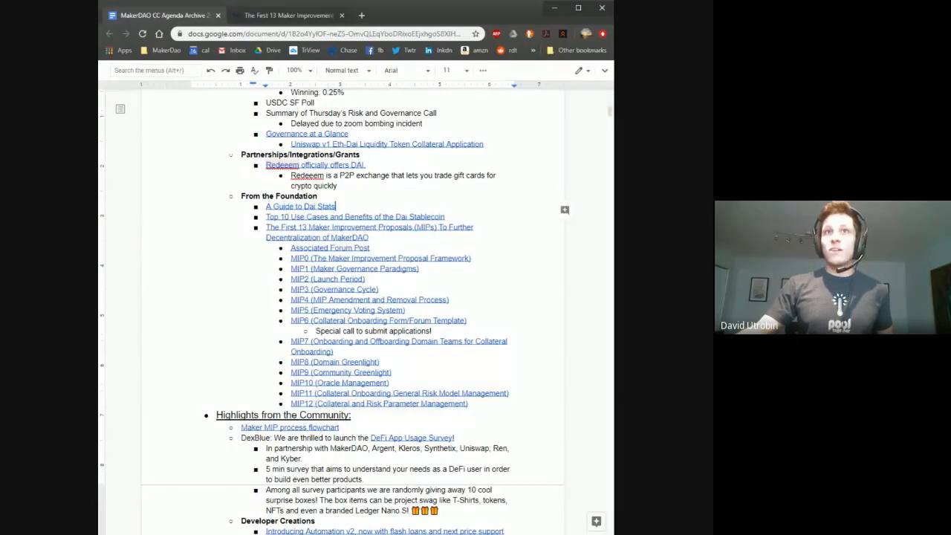
# Step: Read the A Guide to Dai Stats post past the DaiStats screenshot, then return to the agenda doc
pyautogui.click(301, 205)
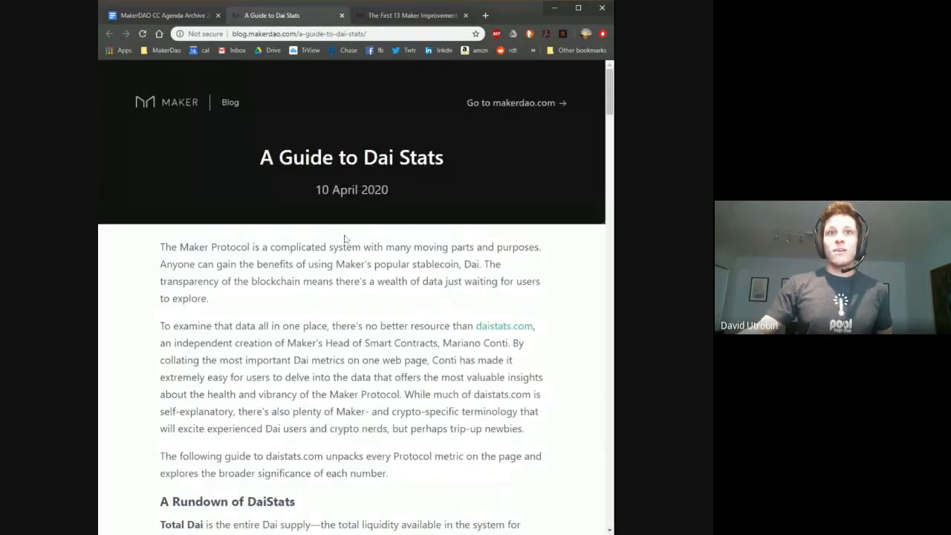
pyautogui.scroll(-3)
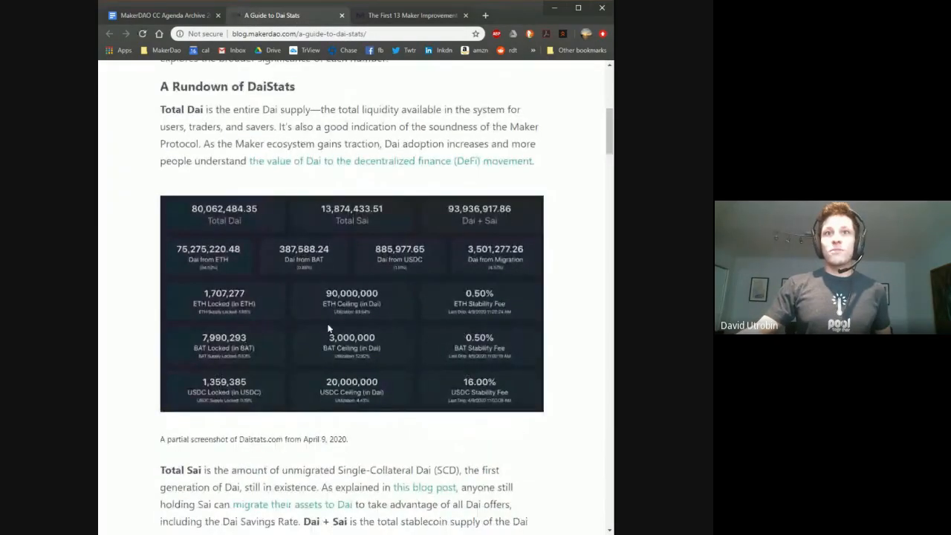
pyautogui.scroll(-3)
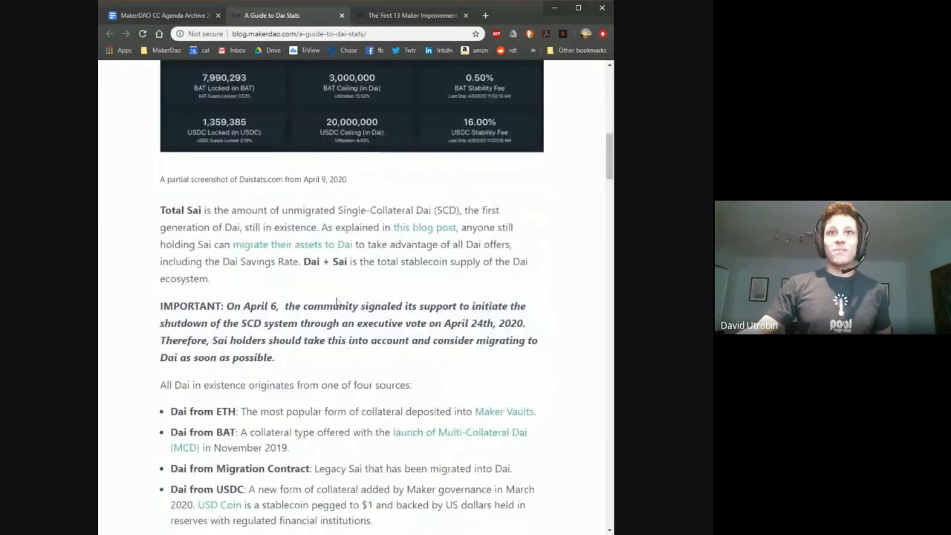
pyautogui.click(160, 15)
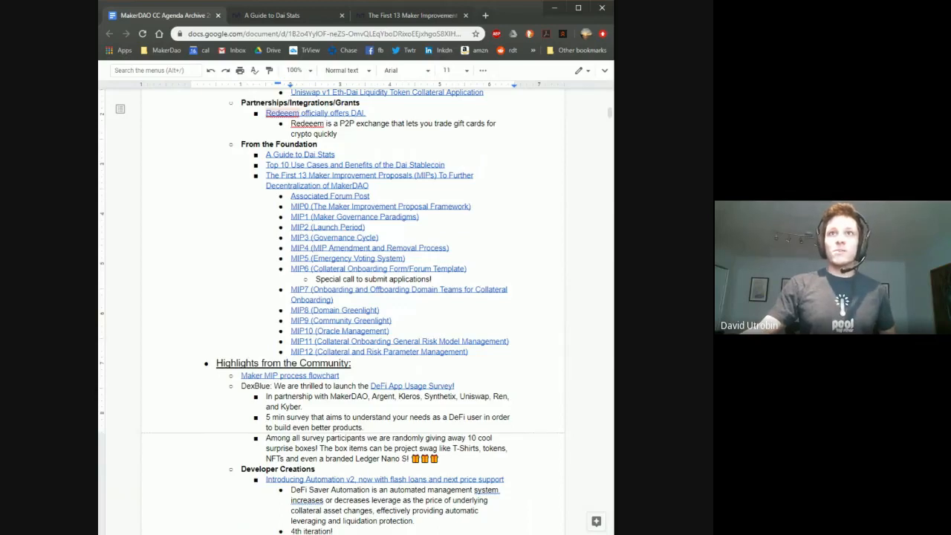
# Step: Open the Maker MIP process flowchart link into its Maker Flow GitHub repository
pyautogui.click(469, 205)
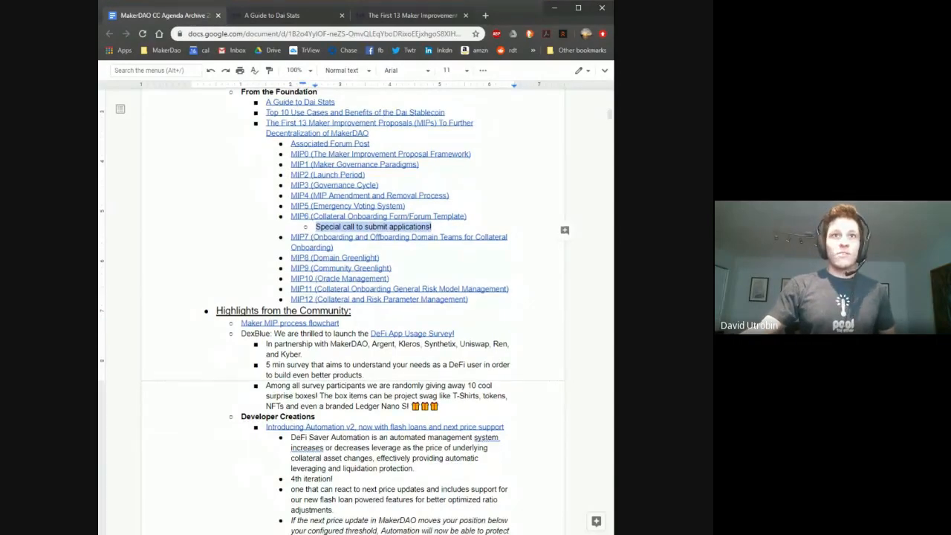
pyautogui.scroll(-3)
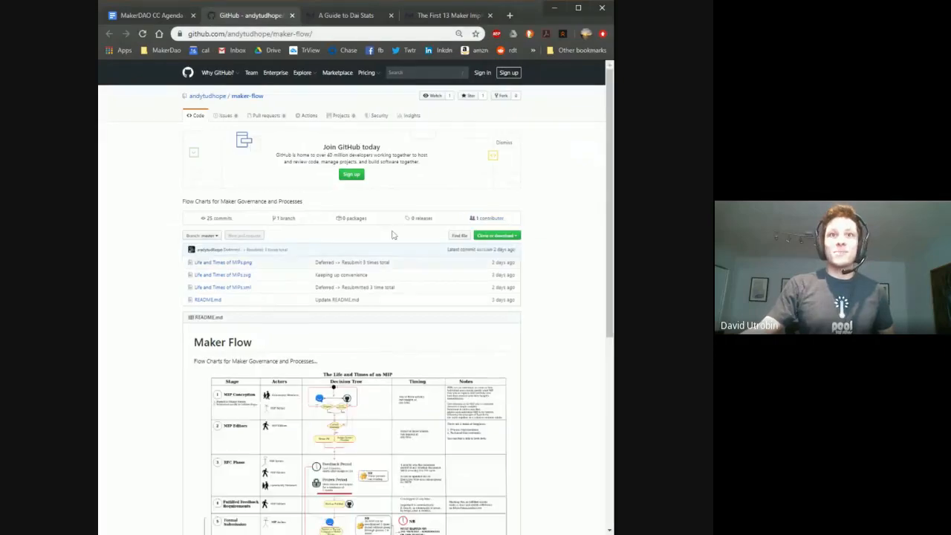
# Step: Scroll through the 'Life and Times of an MIP' lifecycle diagram on the maker-flow repo page
pyautogui.scroll(-3)
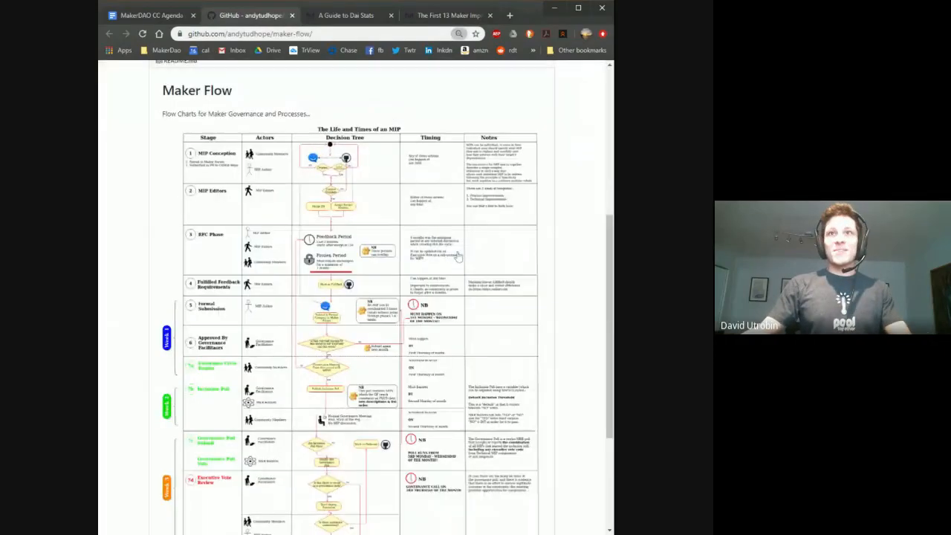
pyautogui.scroll(-3)
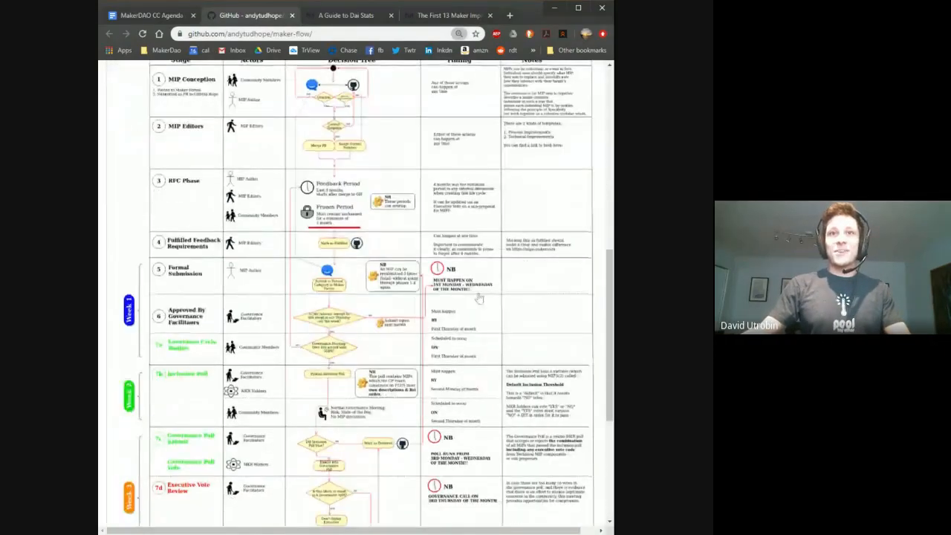
pyautogui.scroll(-3)
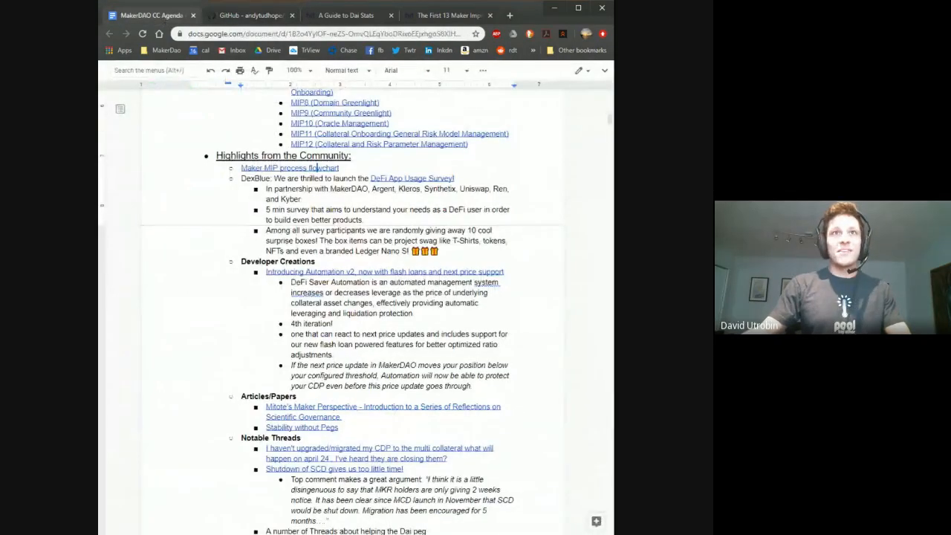
pyautogui.doubleClick(246, 179)
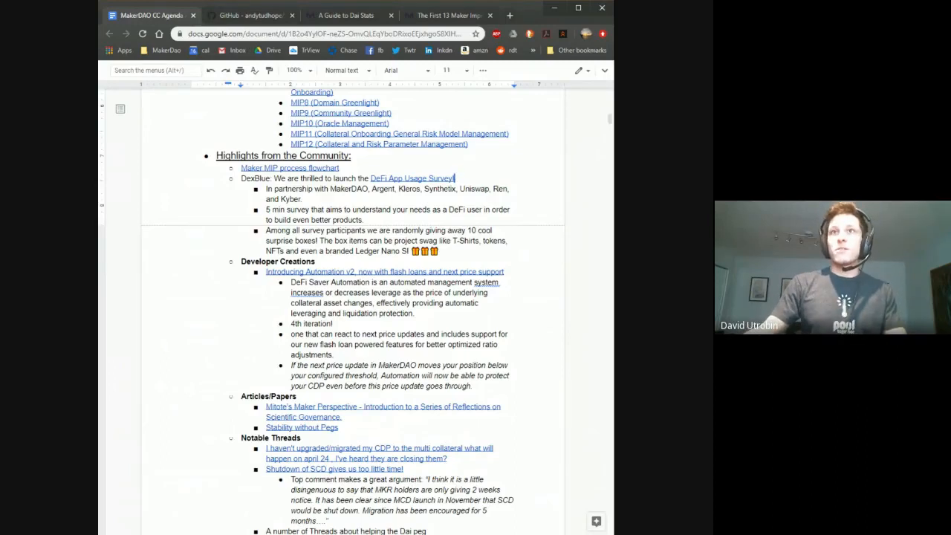
pyautogui.click(413, 178)
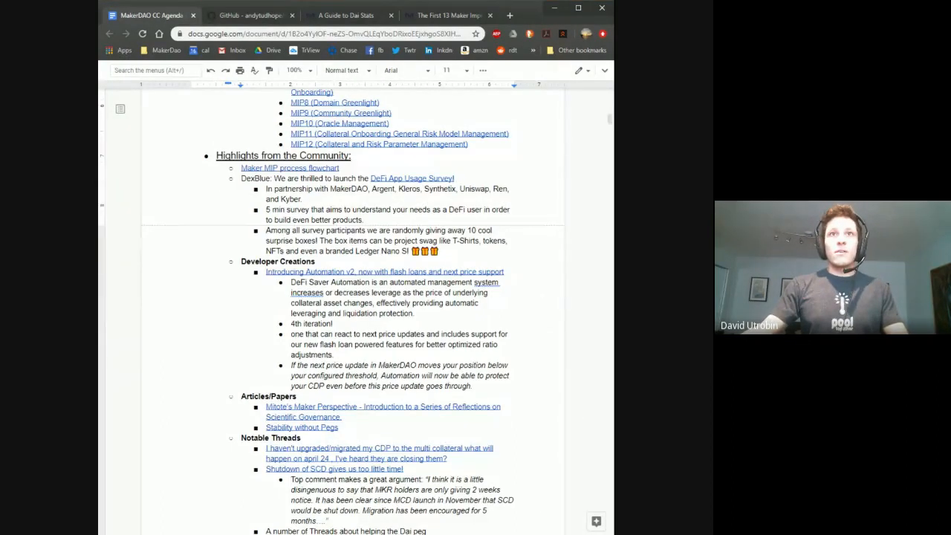
pyautogui.scroll(-3)
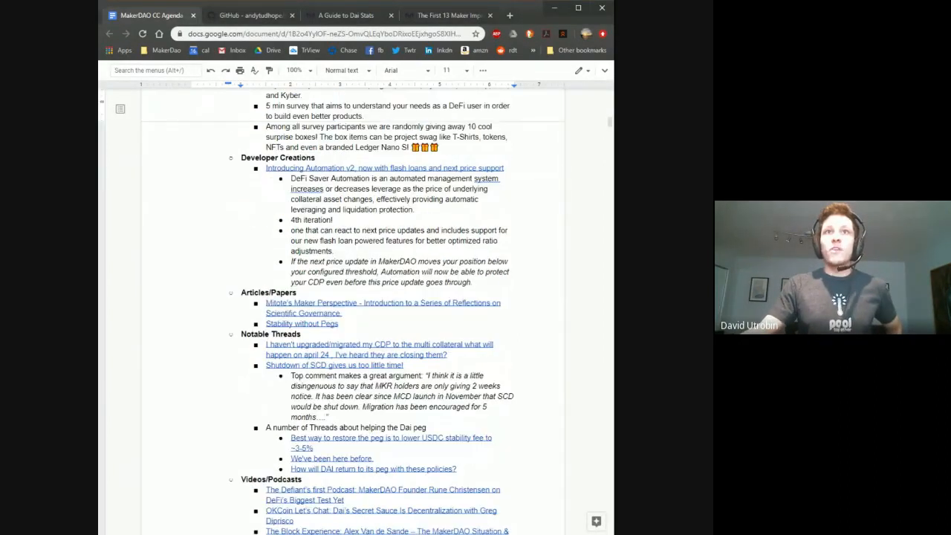
pyautogui.doubleClick(276, 157)
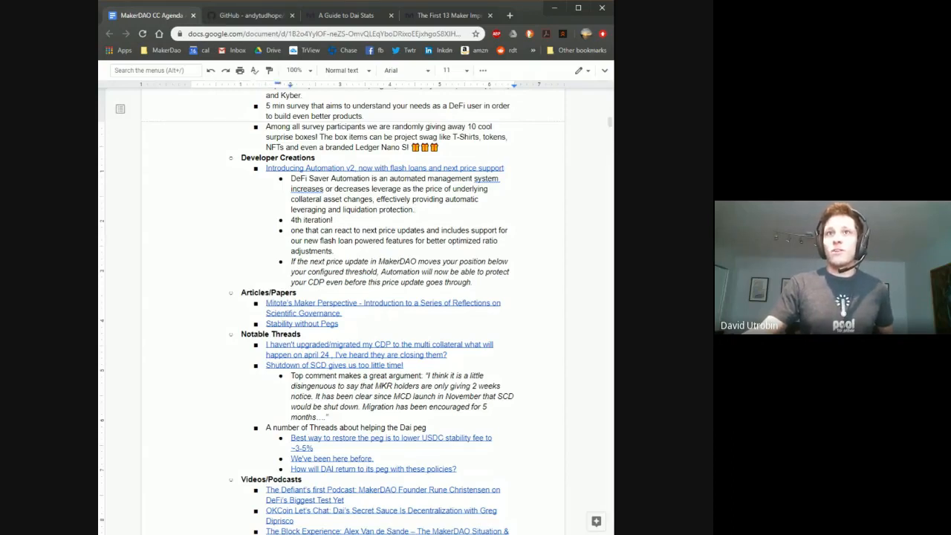
pyautogui.doubleClick(310, 220)
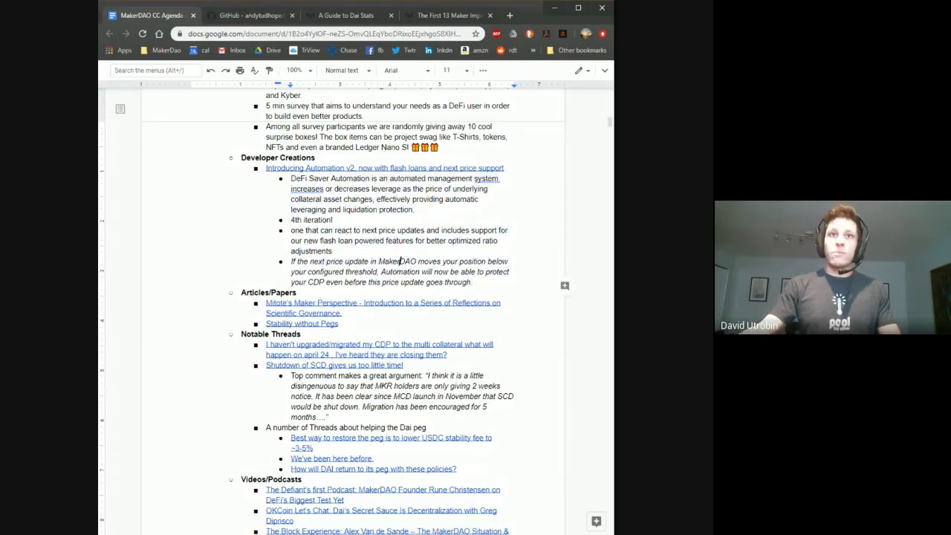
# Step: Scroll the agenda down to the Videos/Podcasts list and the Stability without Pegs link
pyautogui.scroll(-3)
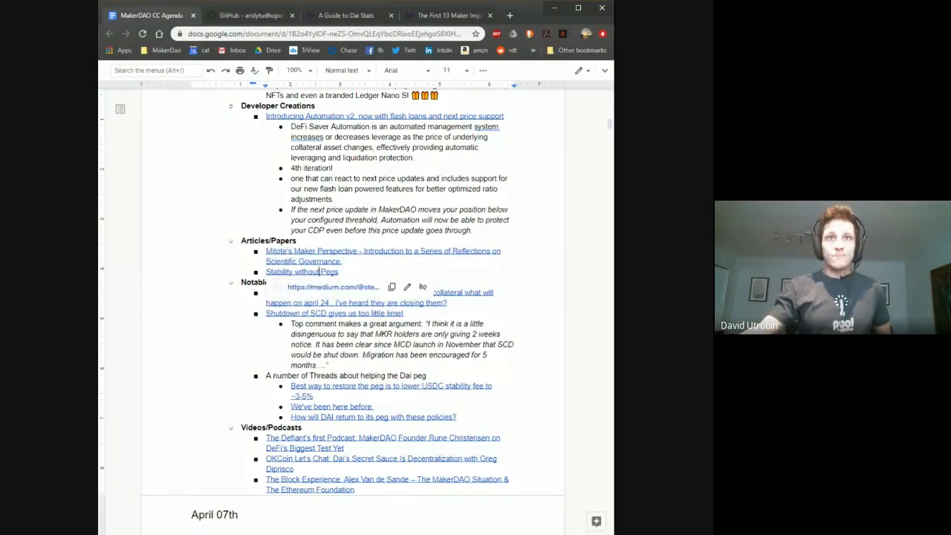
pyautogui.moveTo(300, 270)
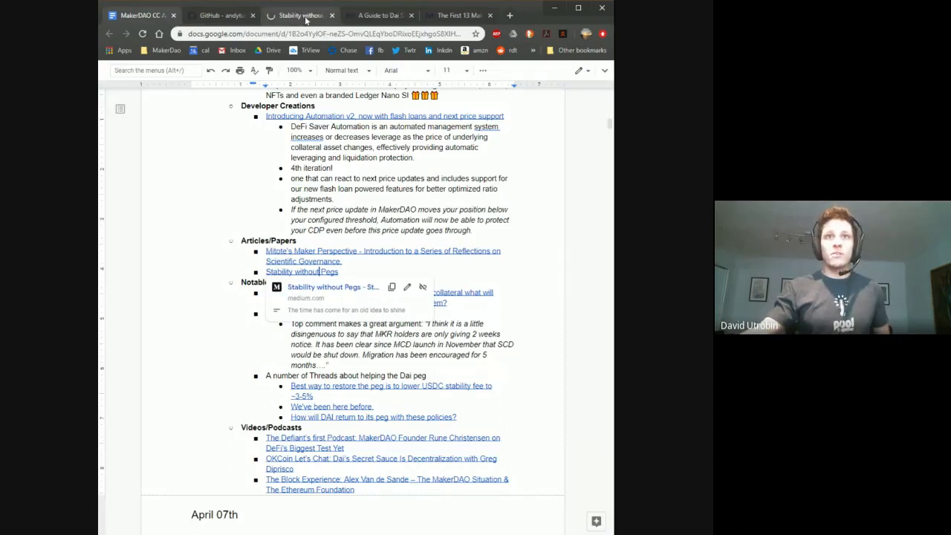
# Step: Load Stefan Ionescu's Stability without Pegs article on Medium and dismiss the Google sign-in popup
pyautogui.click(300, 270)
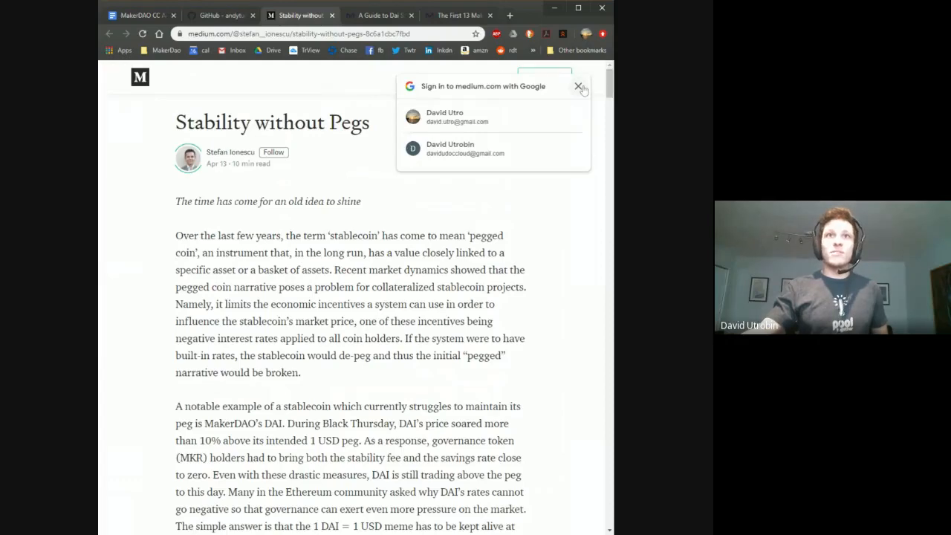
pyautogui.click(580, 86)
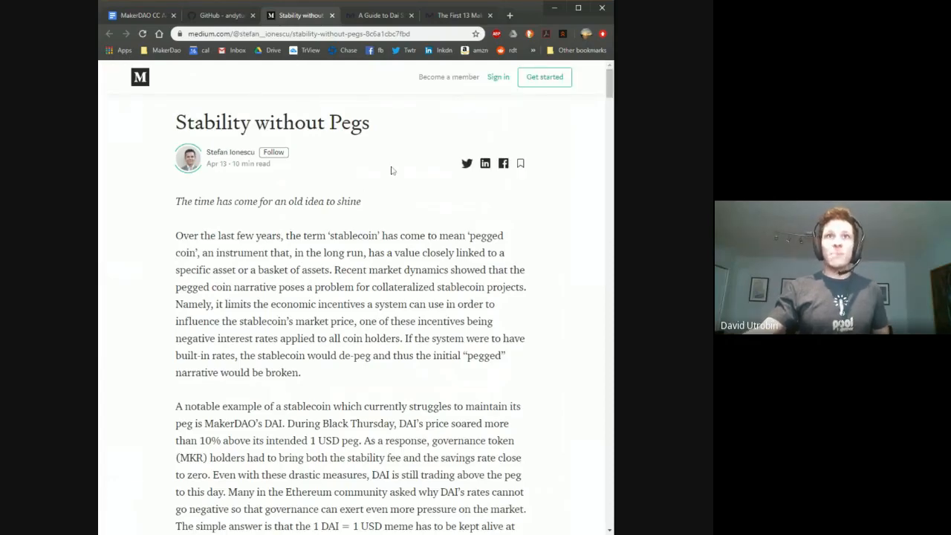
pyautogui.click(141, 15)
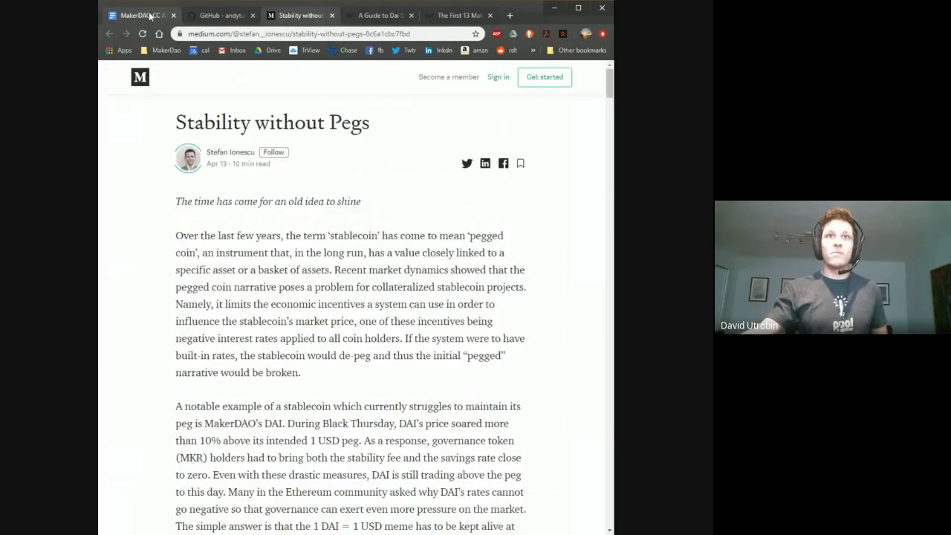
# Step: Switch back to the MakerDAO agenda tab showing Articles/Papers and Notable Threads
pyautogui.click(141, 15)
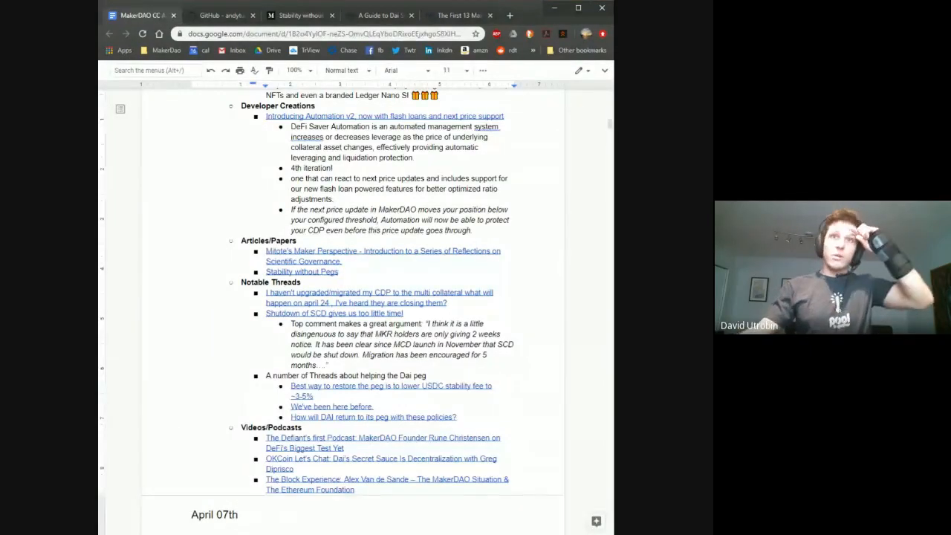
pyautogui.click(220, 15)
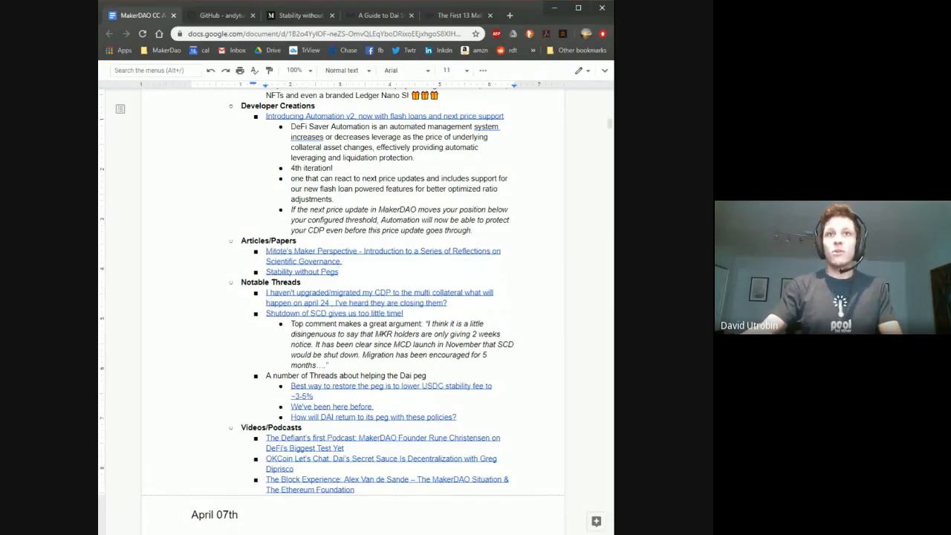
pyautogui.moveTo(302, 270)
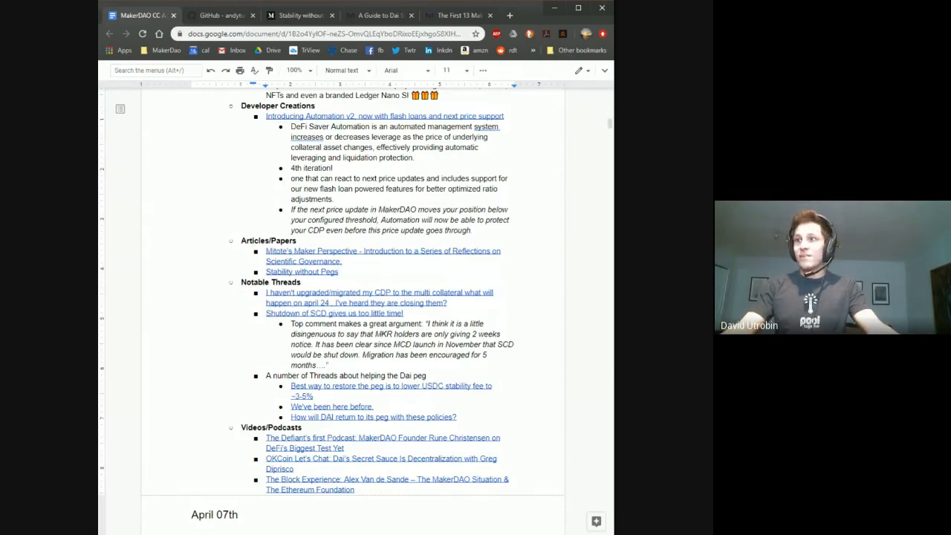
pyautogui.scroll(-3)
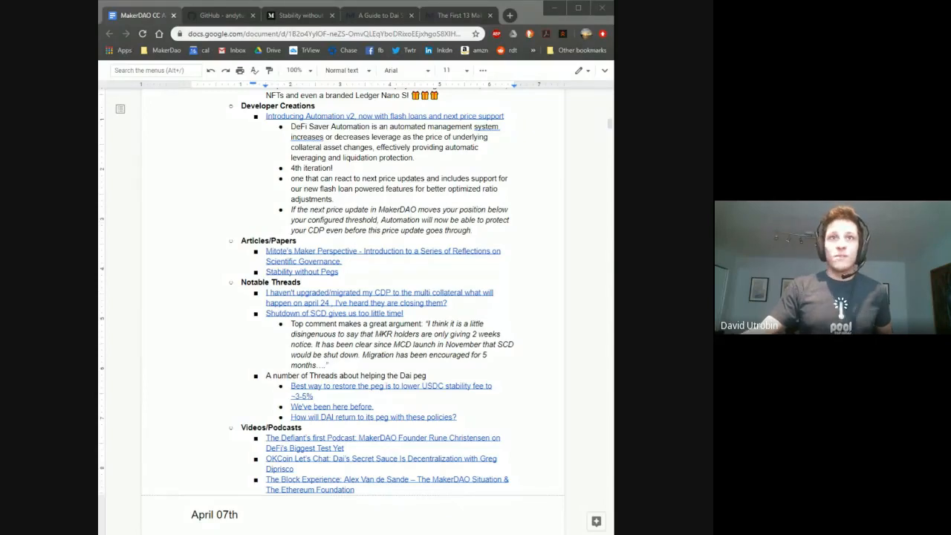
pyautogui.scroll(-3)
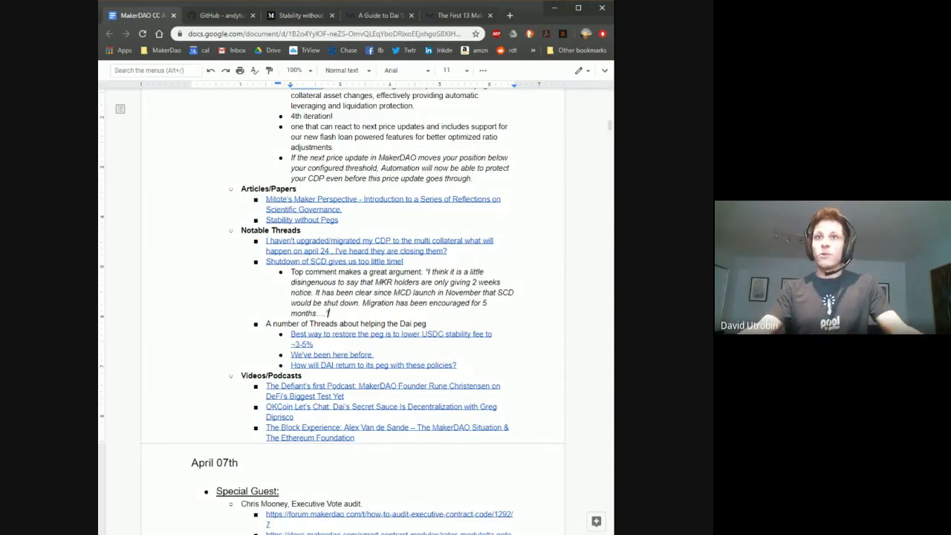
pyautogui.moveTo(266, 333); pyautogui.dragTo(458, 365)
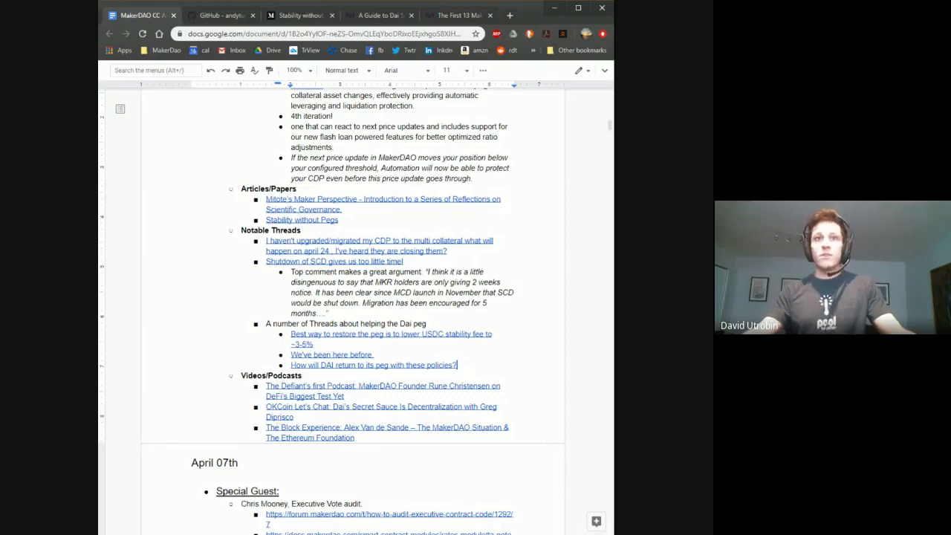
# Step: Select the Dai peg thread links and add an empty bullet ending the Videos/Podcasts list
pyautogui.moveTo(291, 333); pyautogui.dragTo(458, 366)
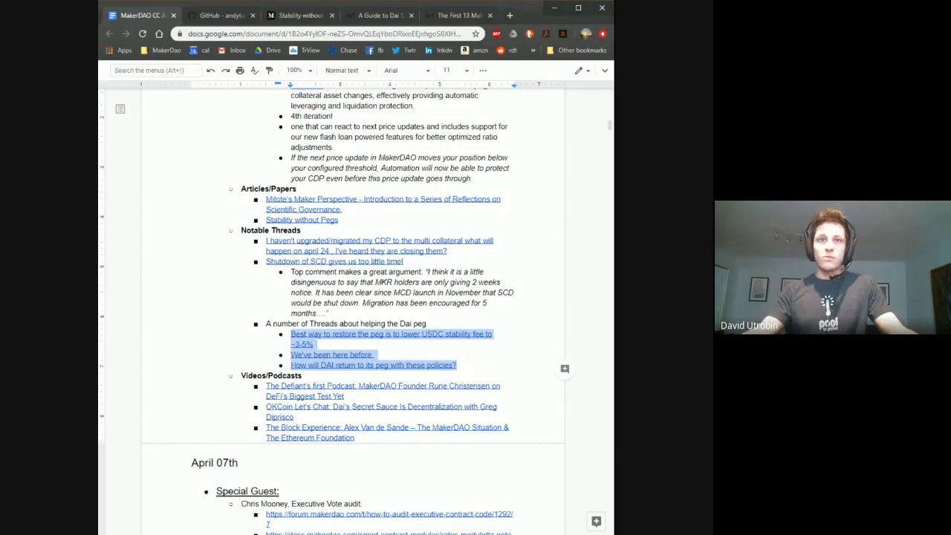
pyautogui.scroll(-3)
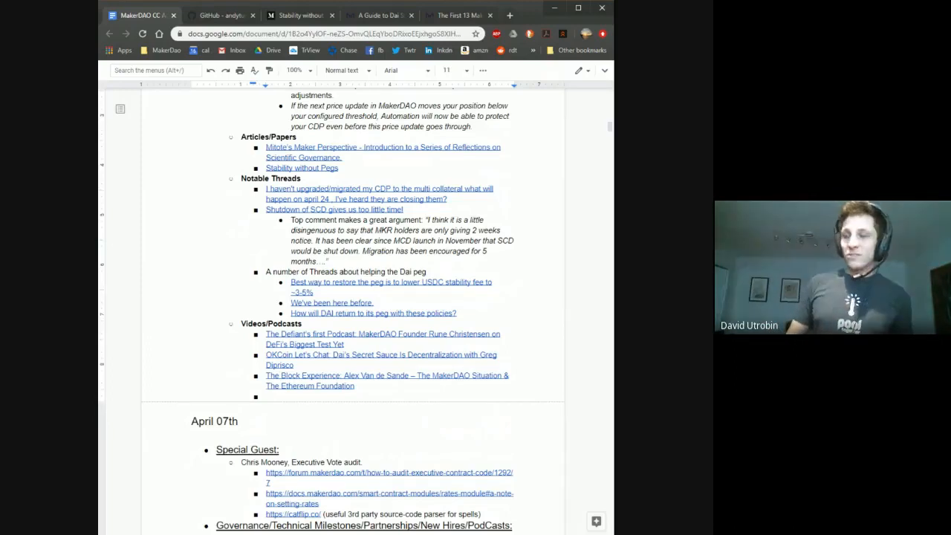
pyautogui.click(267, 395)
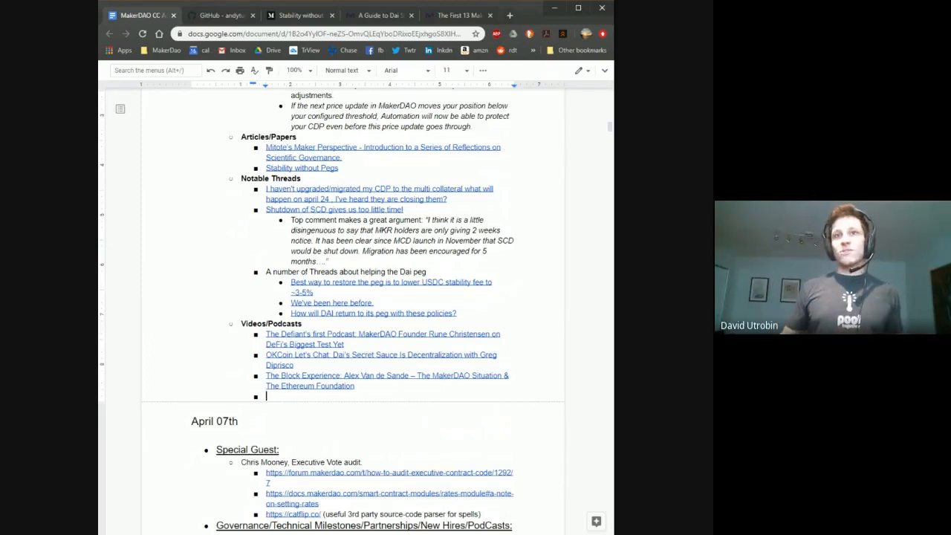